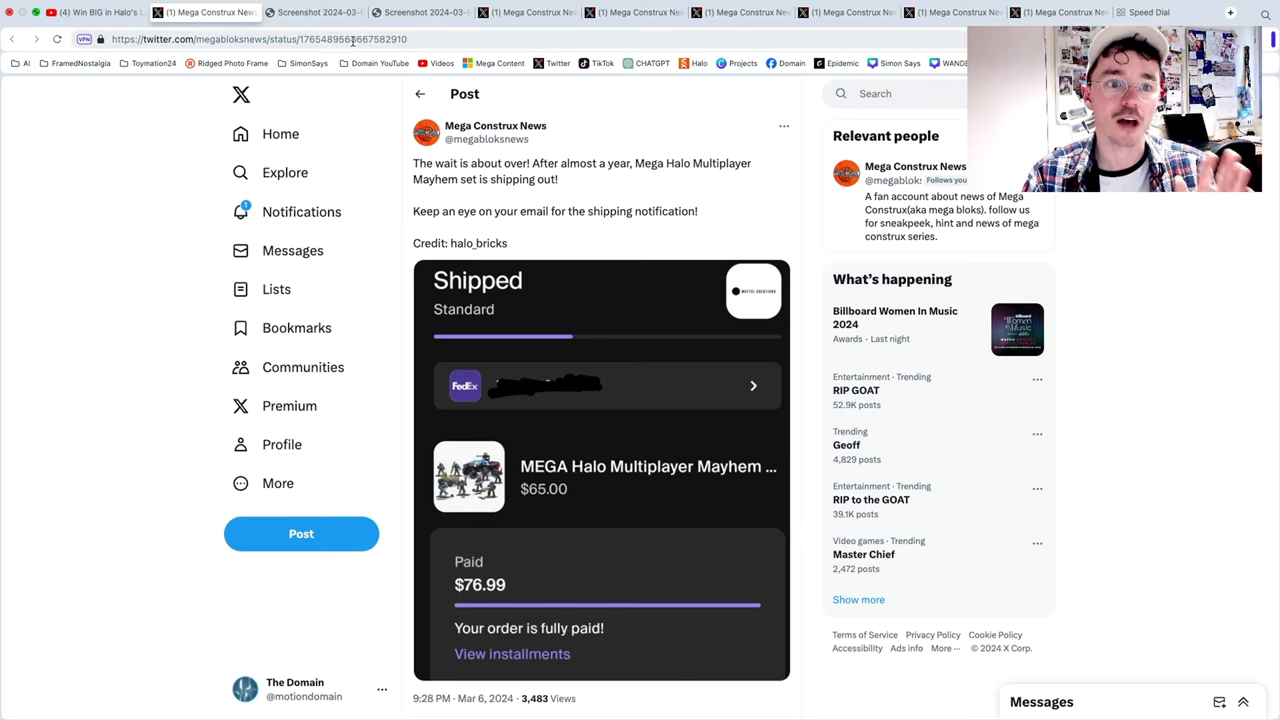
Step: View the Discord screenshot on toy retail seasons, then the one on 2024 vehicle releases
click(436, 12)
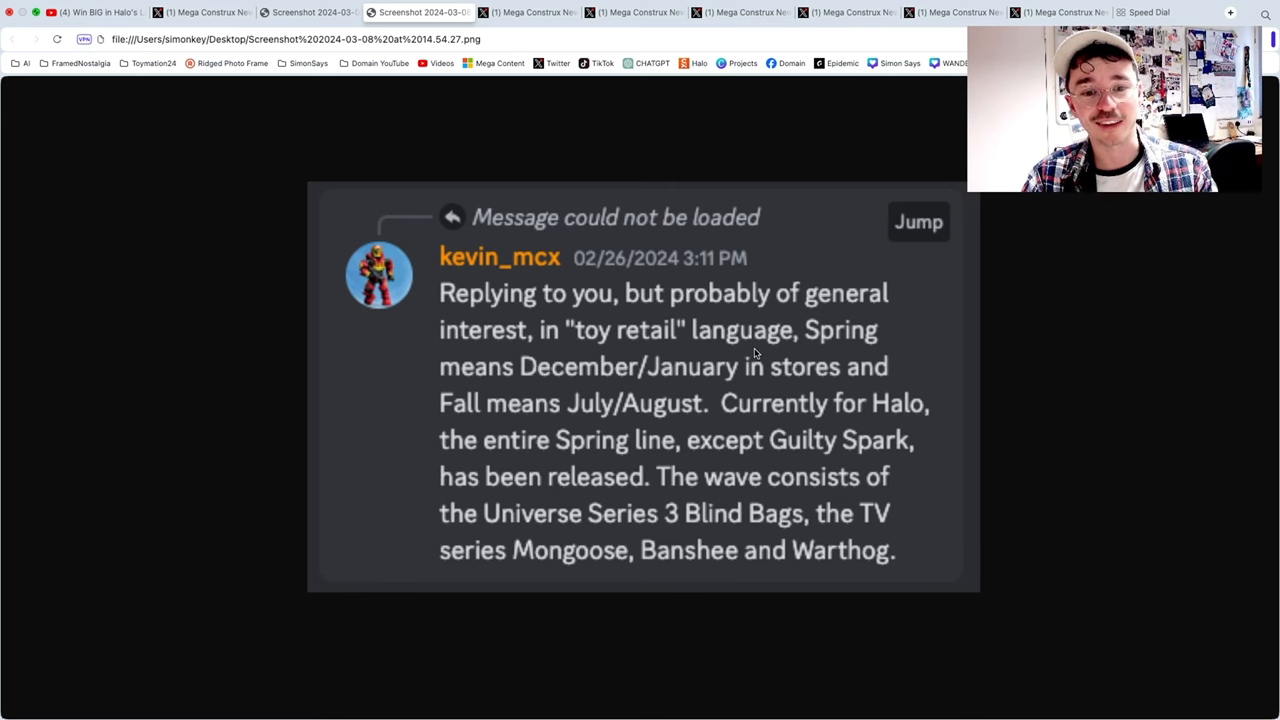
mouse_move(626, 380)
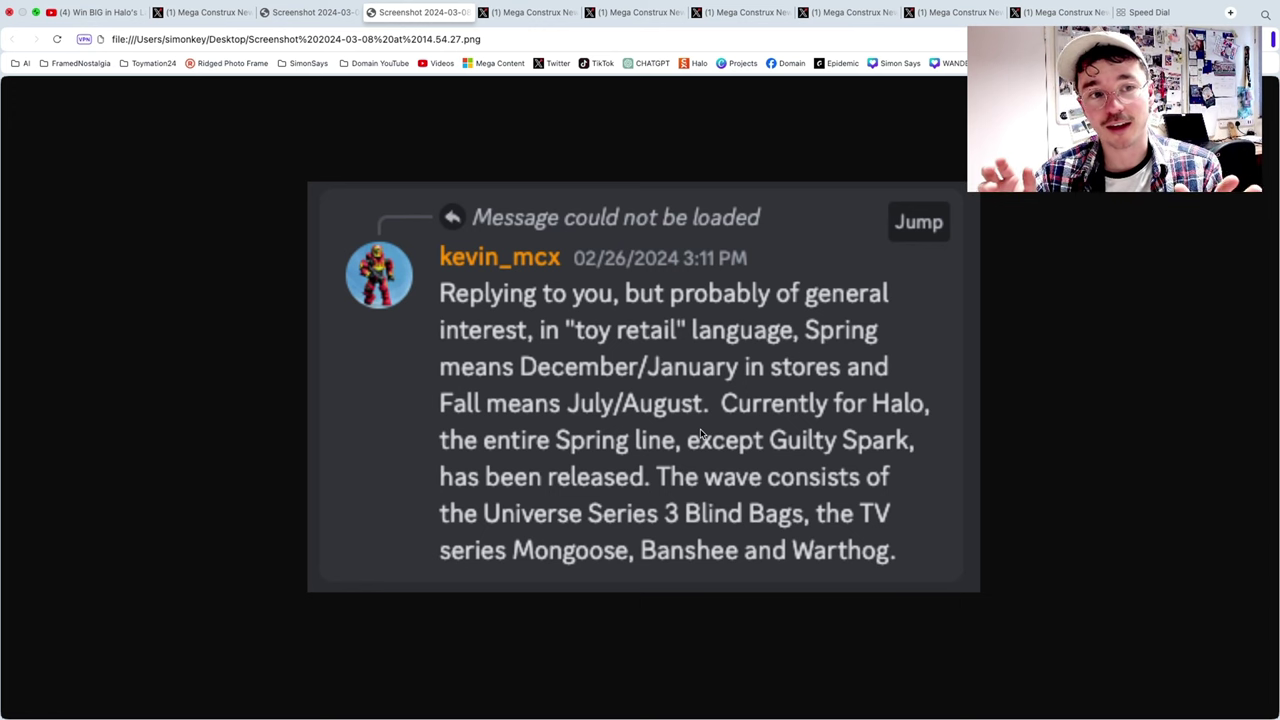
click(316, 12)
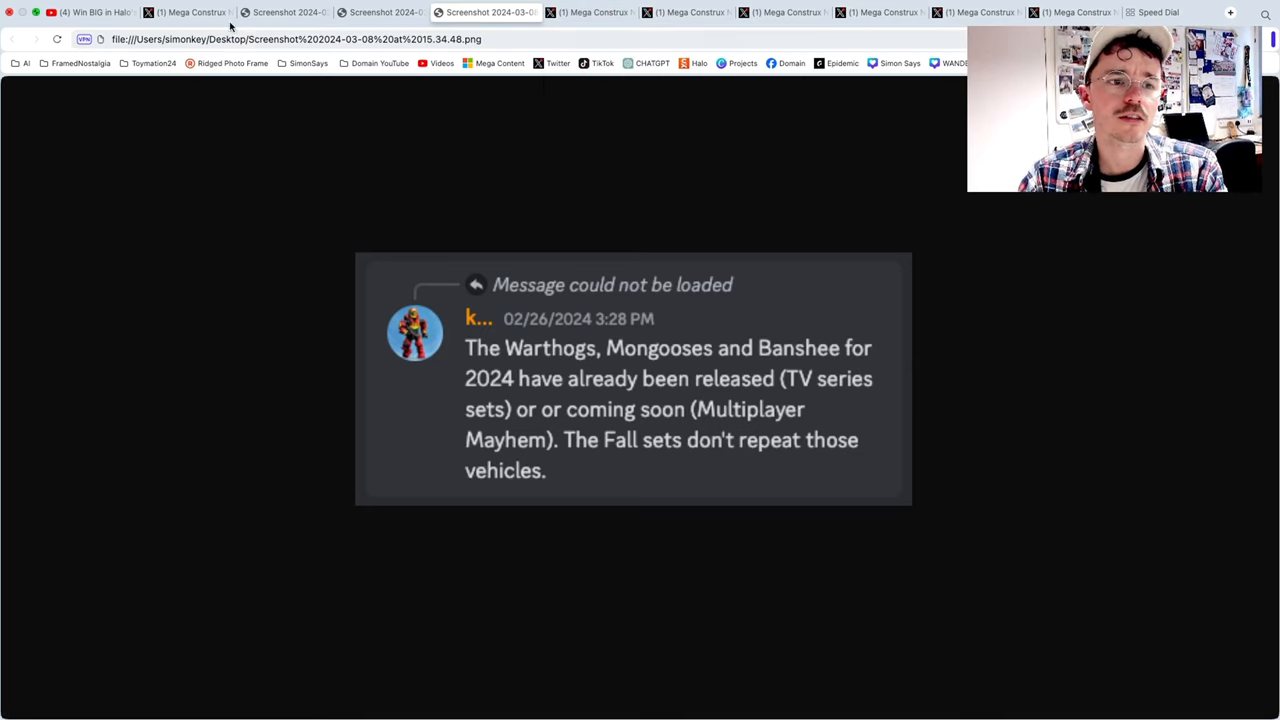
Step: Switch back to the Mega Construx News post about the Multiplayer Mayhem set shipping
click(190, 12)
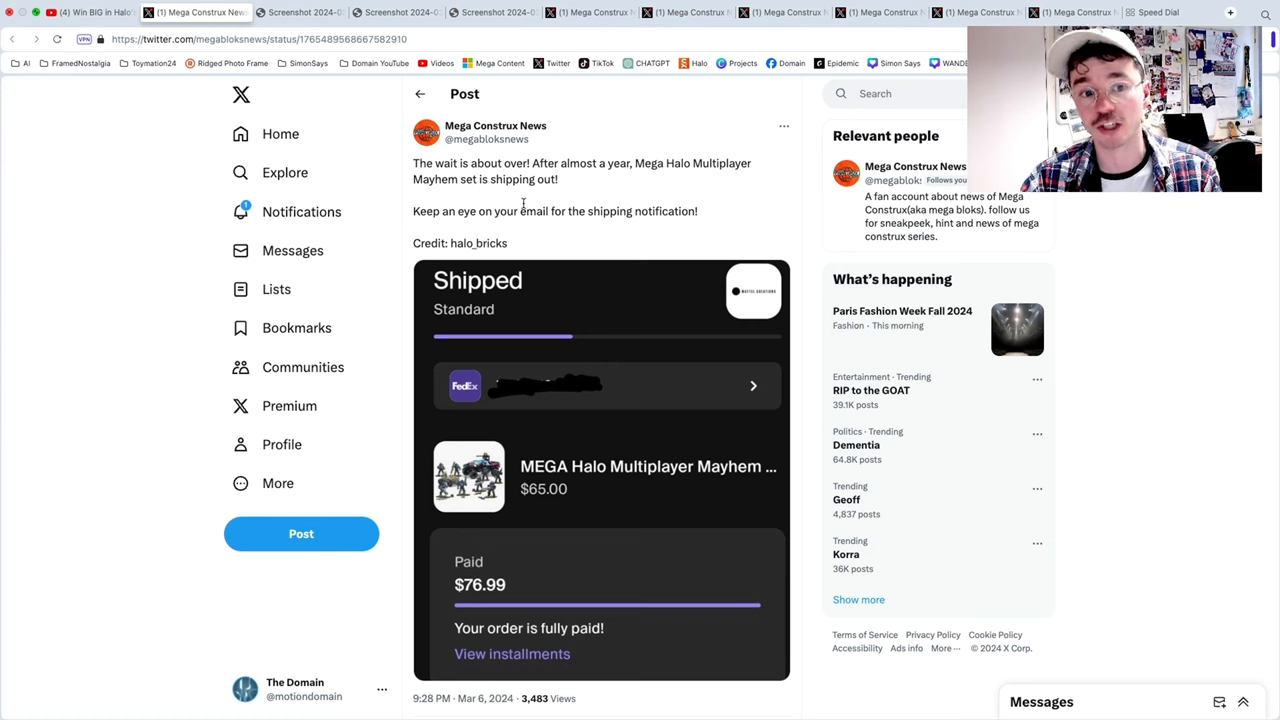
Step: Check the Halo animation contest video, then go to the Ash and Pikachu photo post
scroll(down, 3)
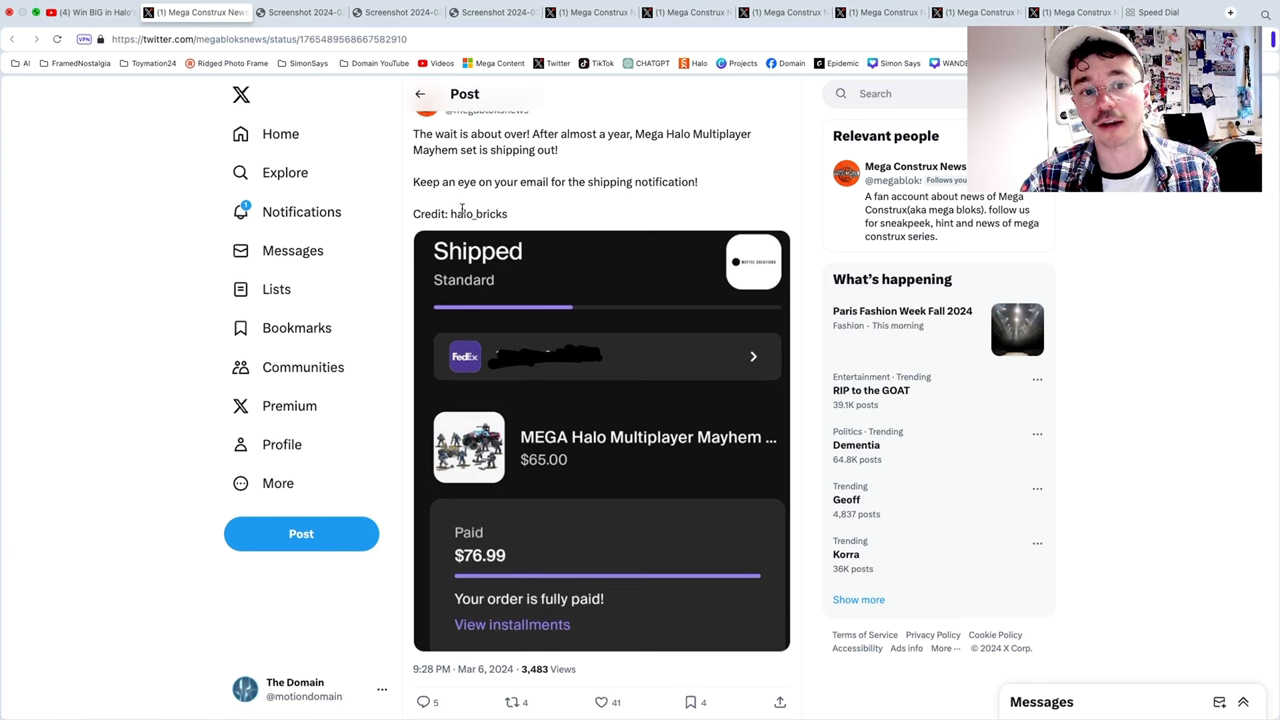
mouse_move(548, 216)
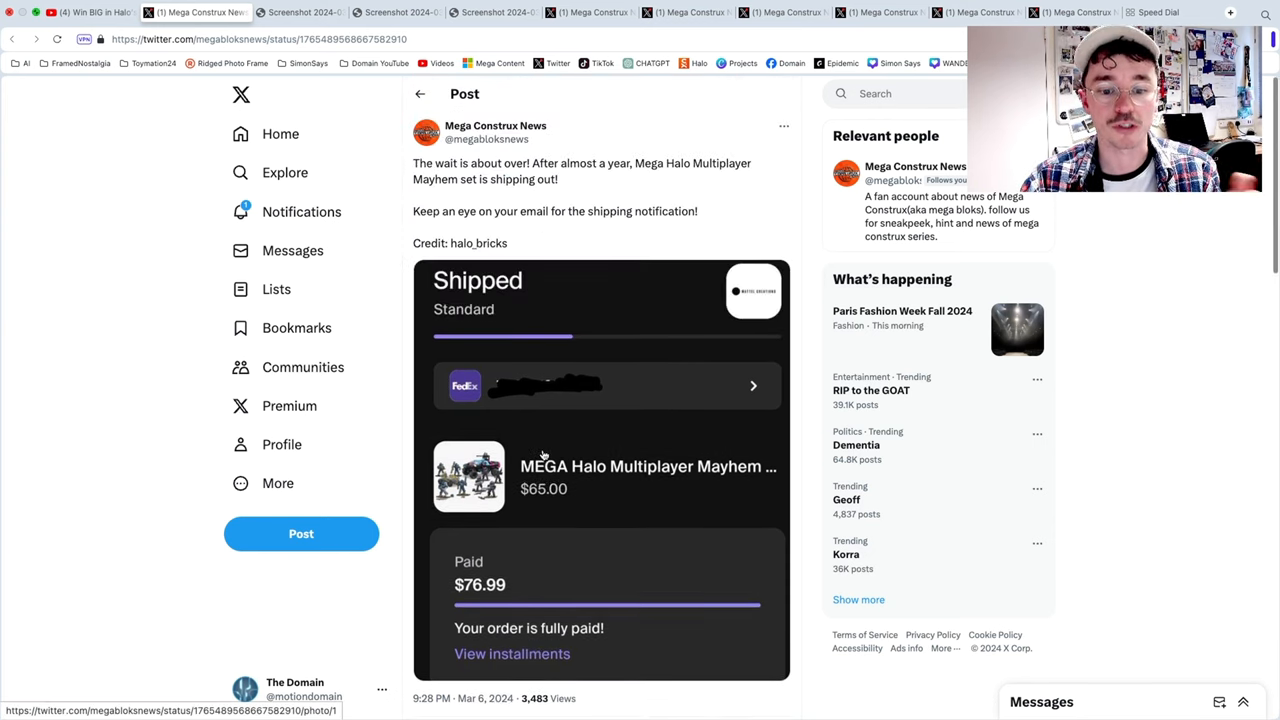
mouse_move(582, 222)
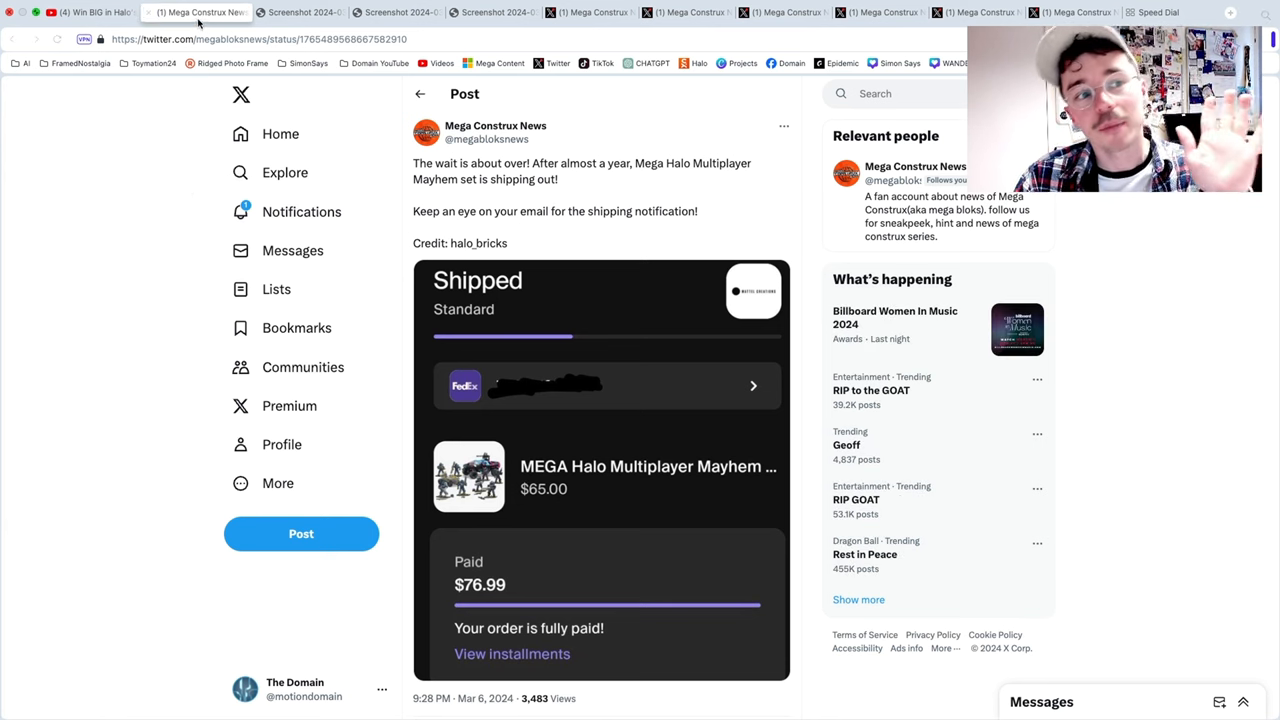
click(98, 16)
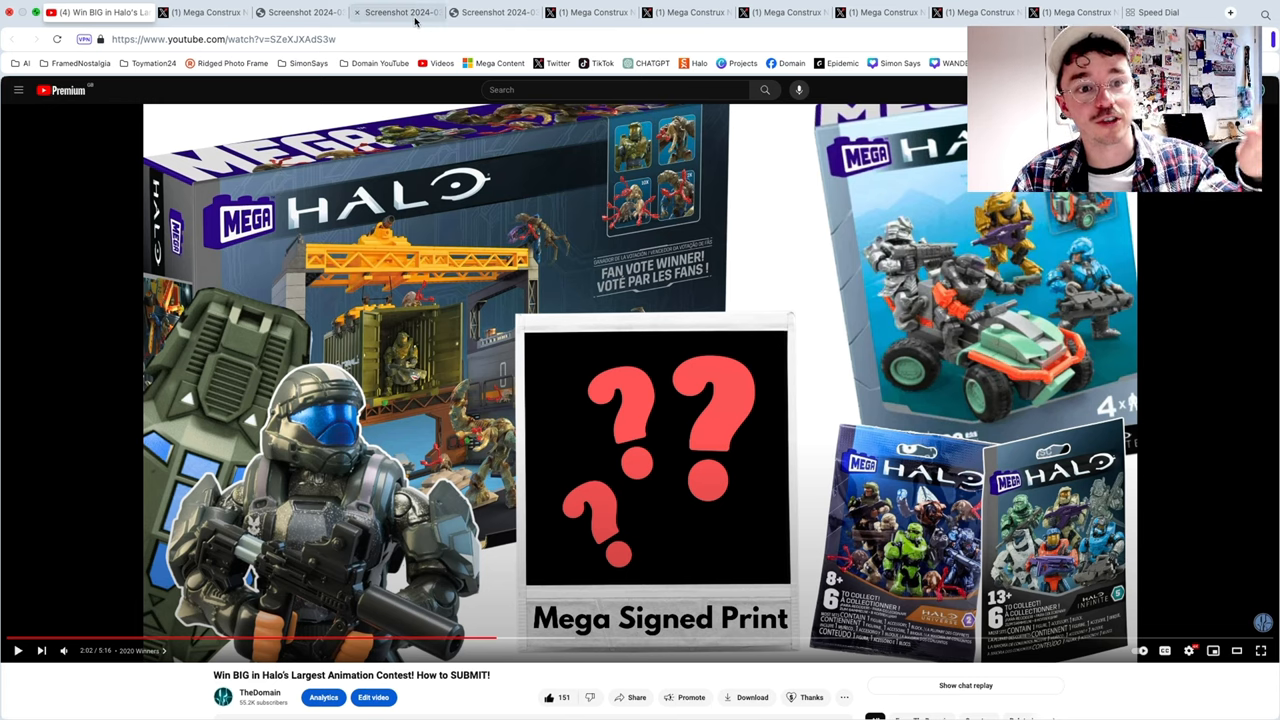
click(580, 12)
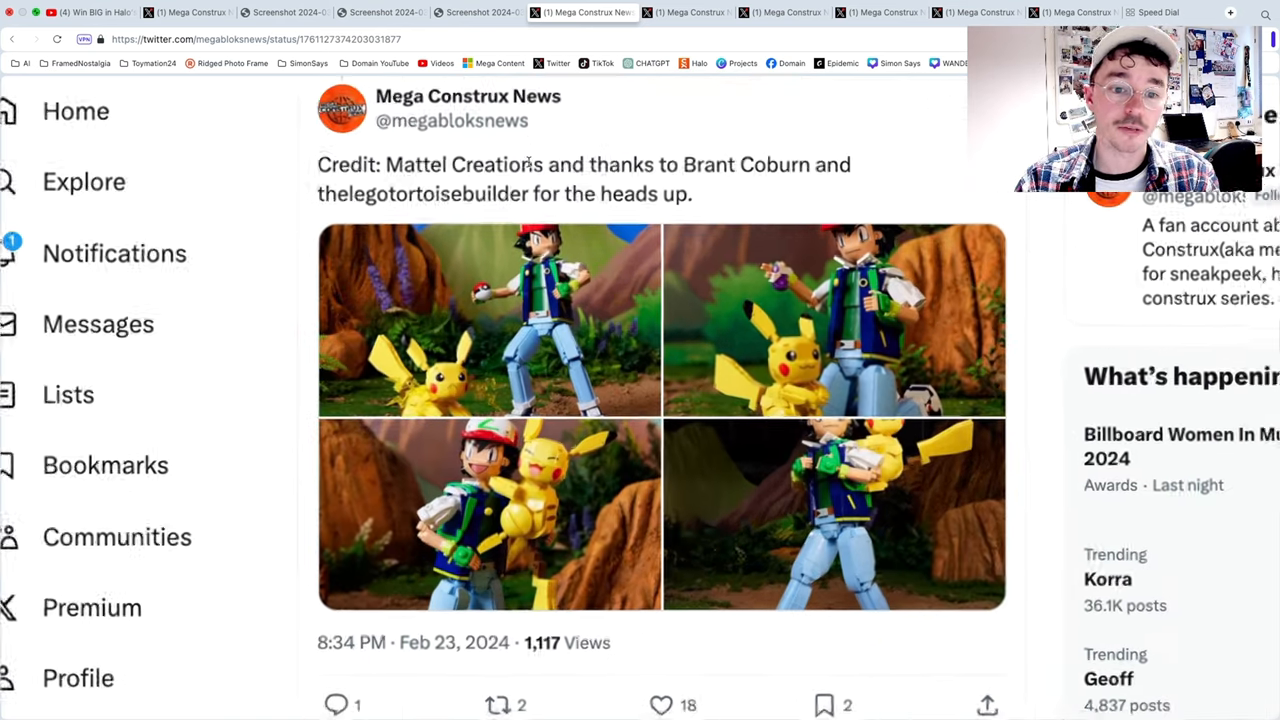
Step: Enlarge the Ash and Pikachu photos, page through all four, then reach the boxed-set image
scroll(down, 3)
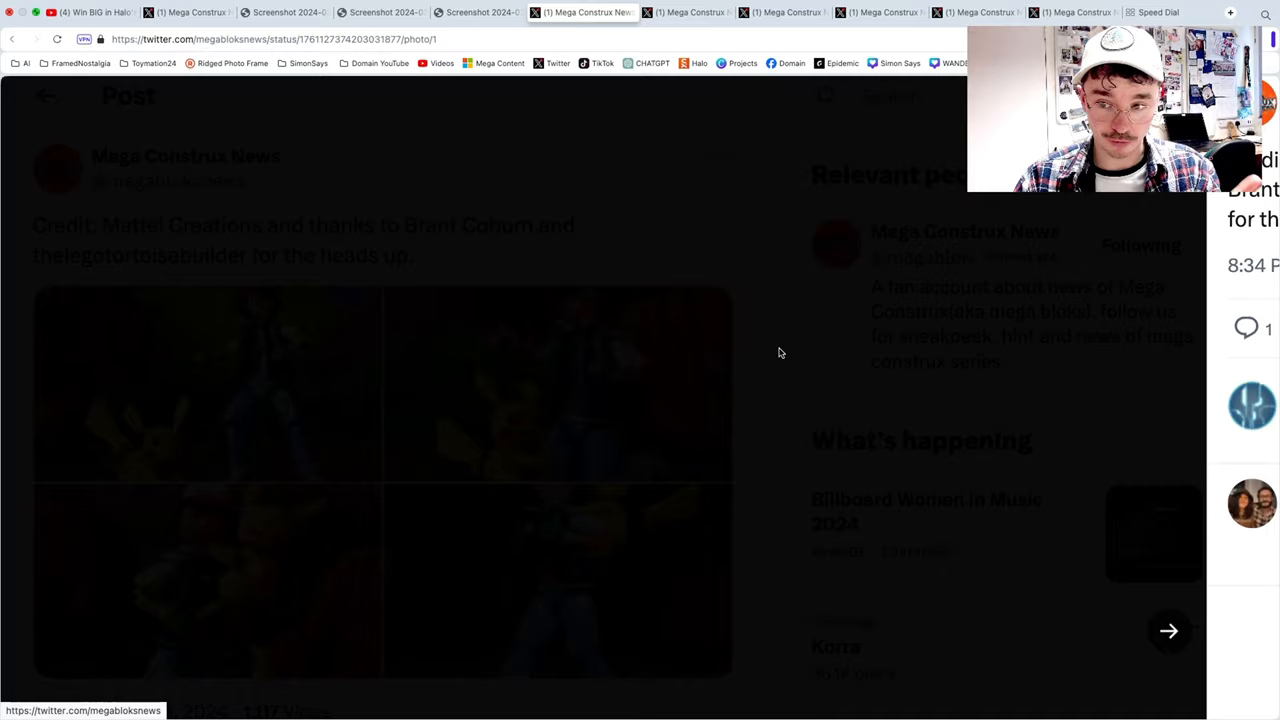
click(200, 380)
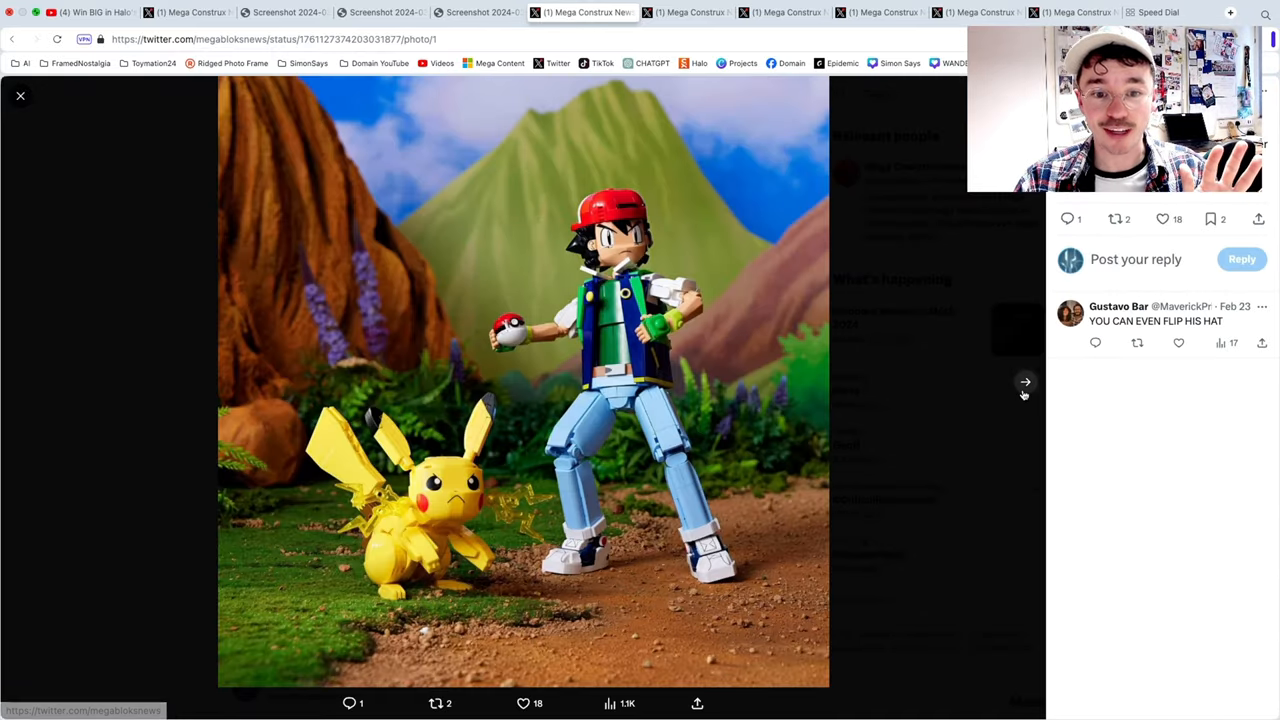
click(1024, 382)
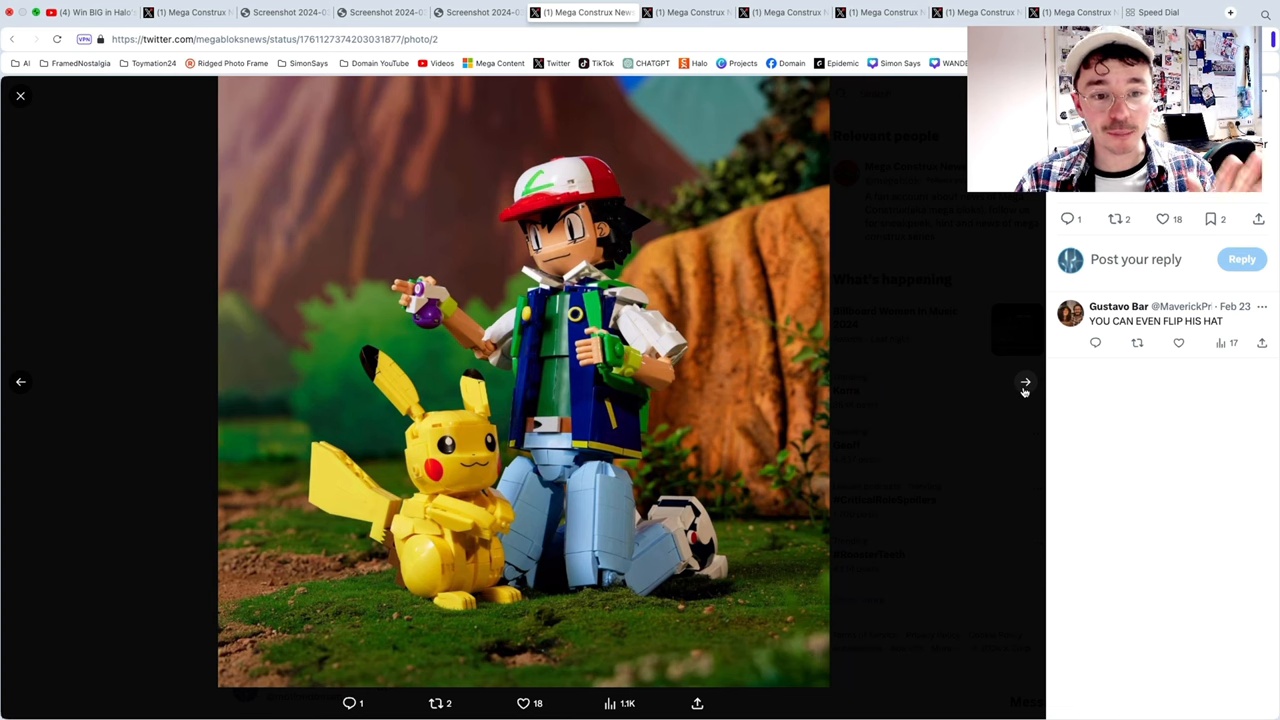
click(1024, 380)
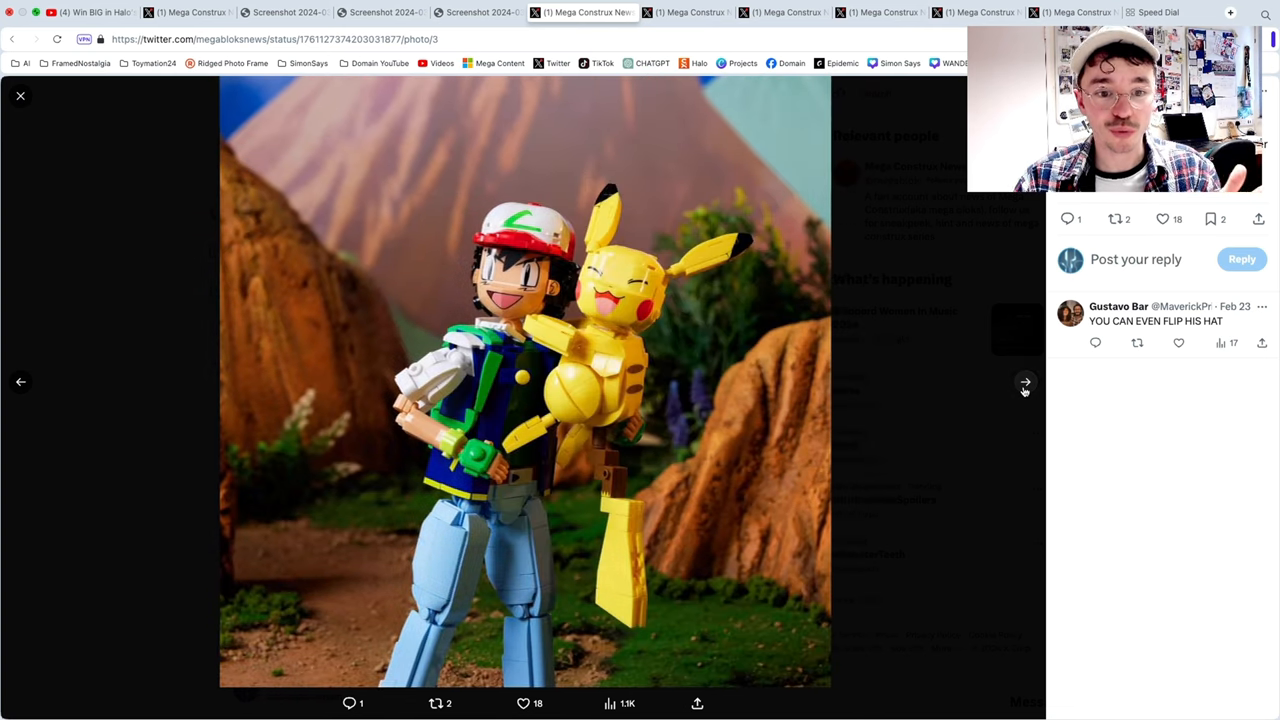
click(1024, 382)
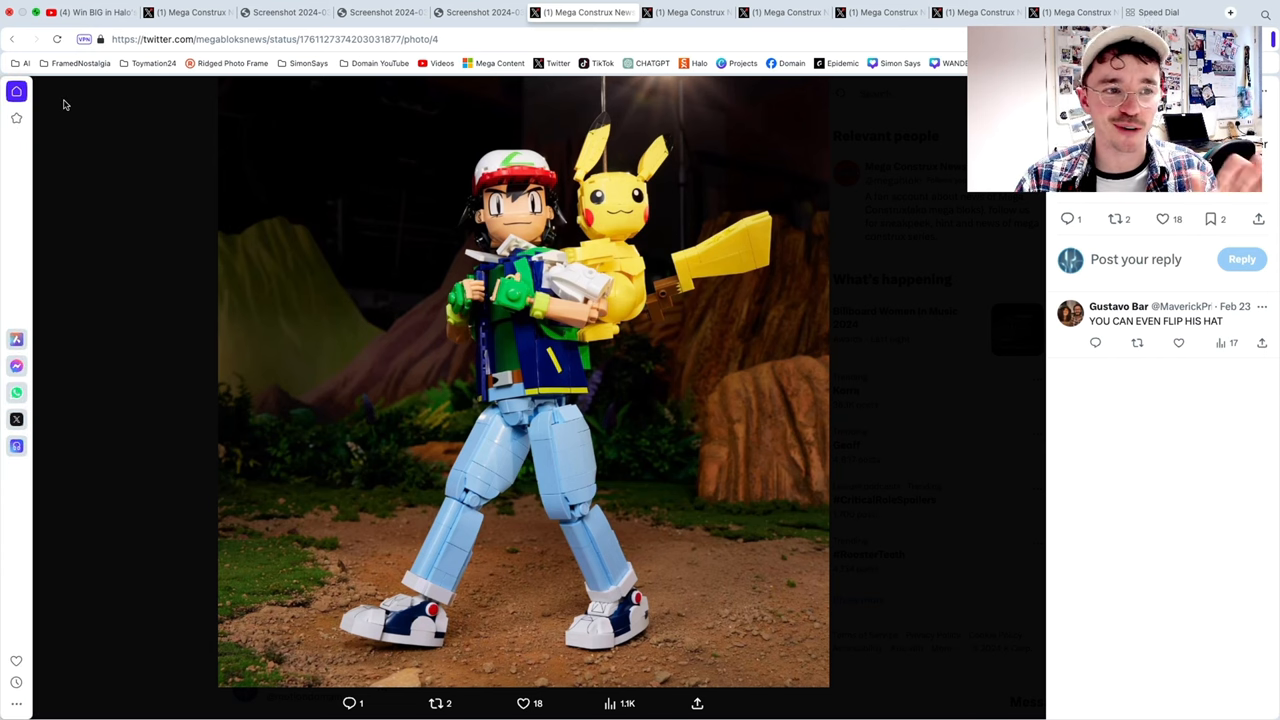
click(778, 108)
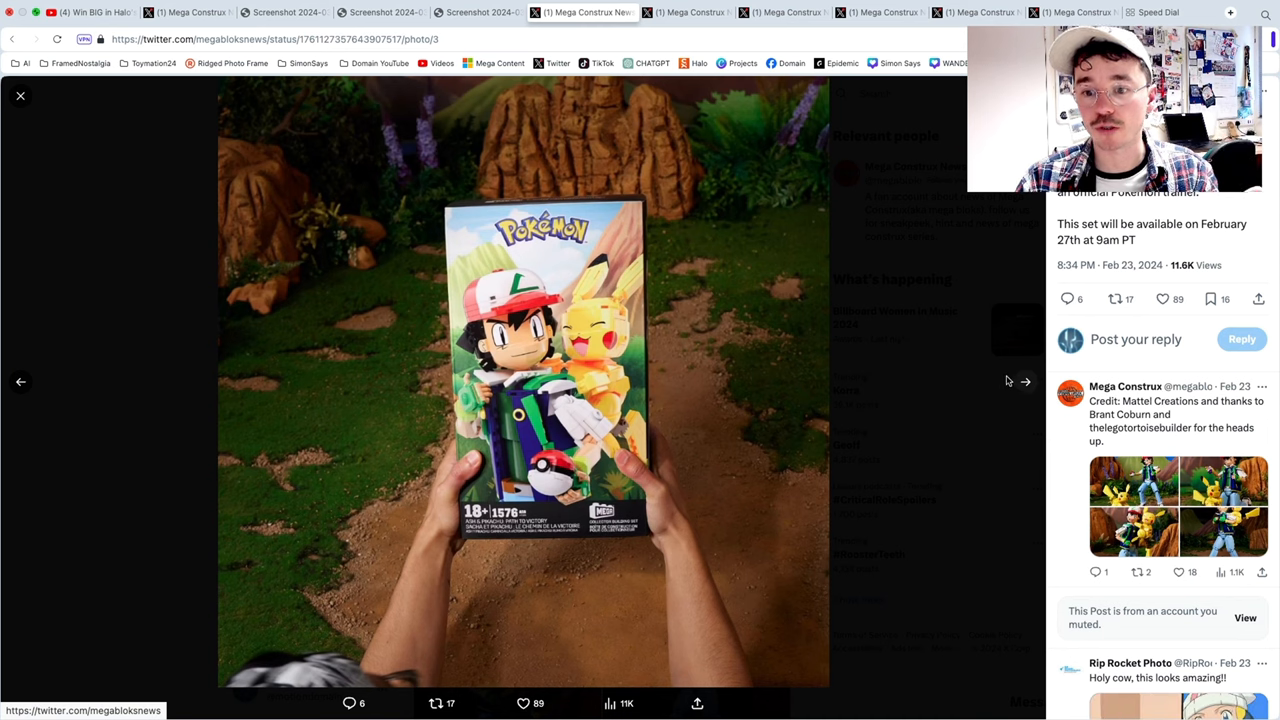
Step: View the laid-out pieces and finished display photos, then close the viewer back to the post
click(1024, 382)
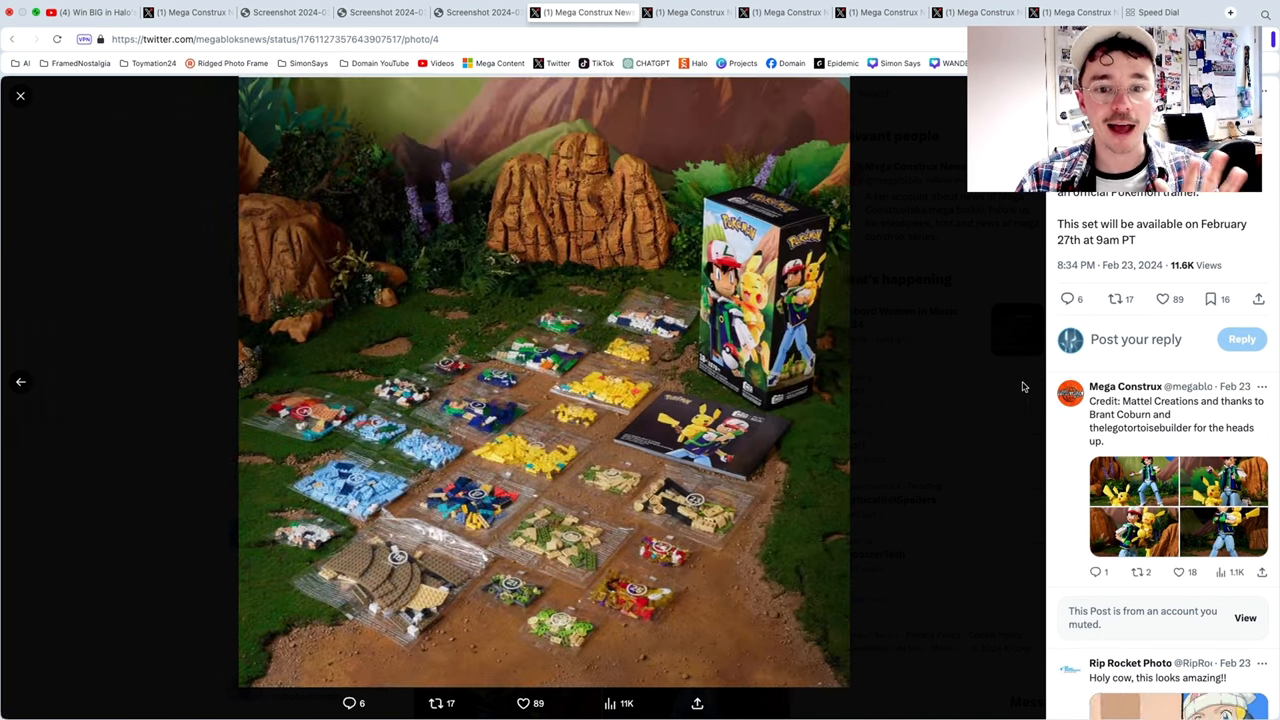
click(20, 96)
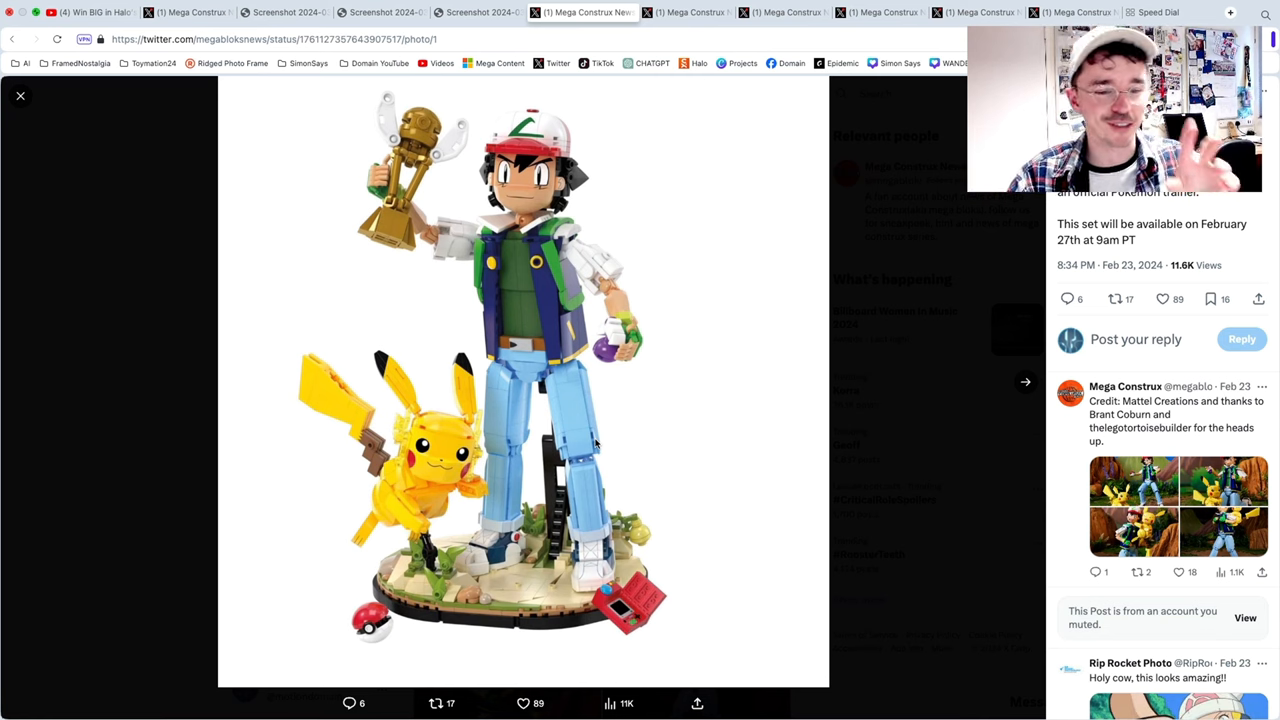
mouse_move(572, 468)
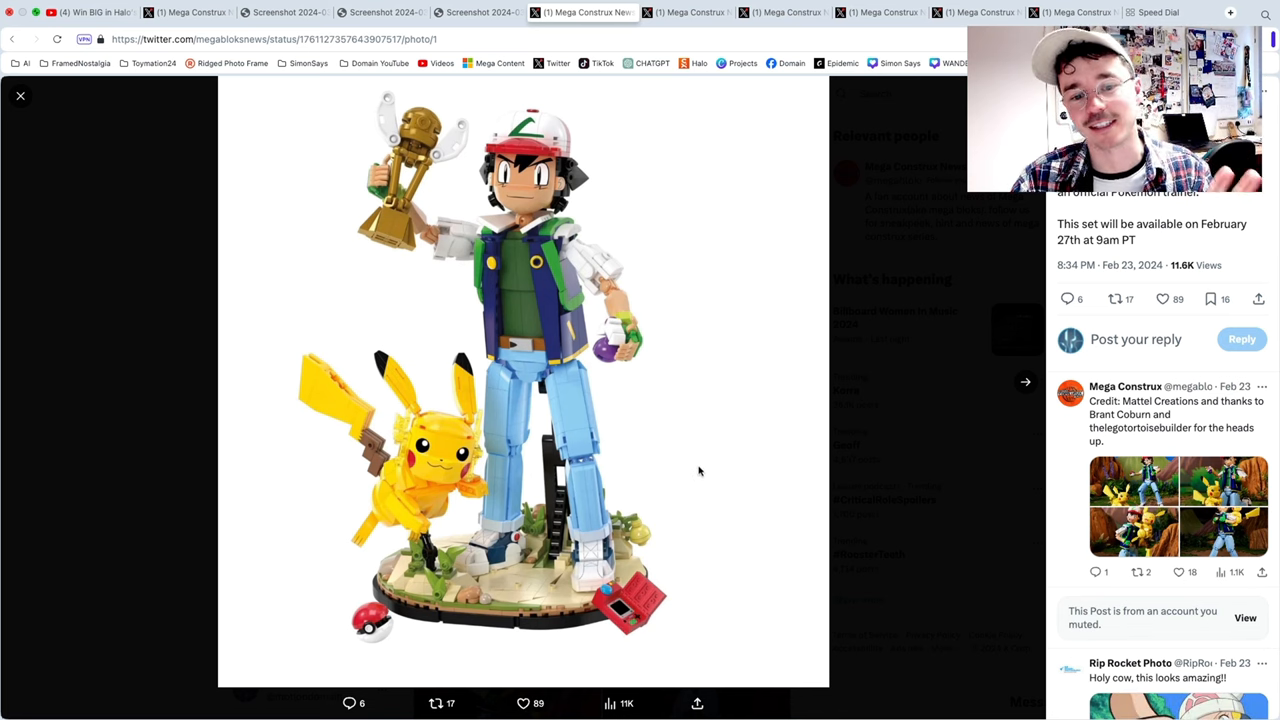
mouse_move(700, 456)
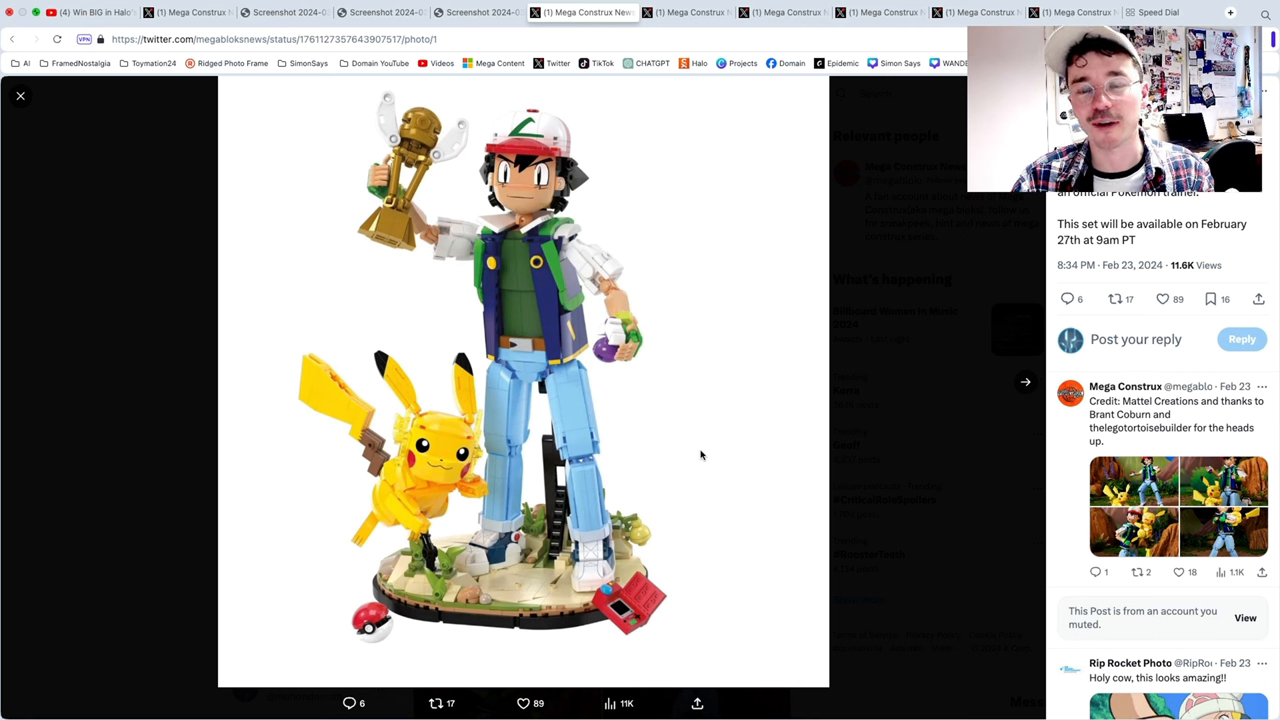
scroll(down, 3)
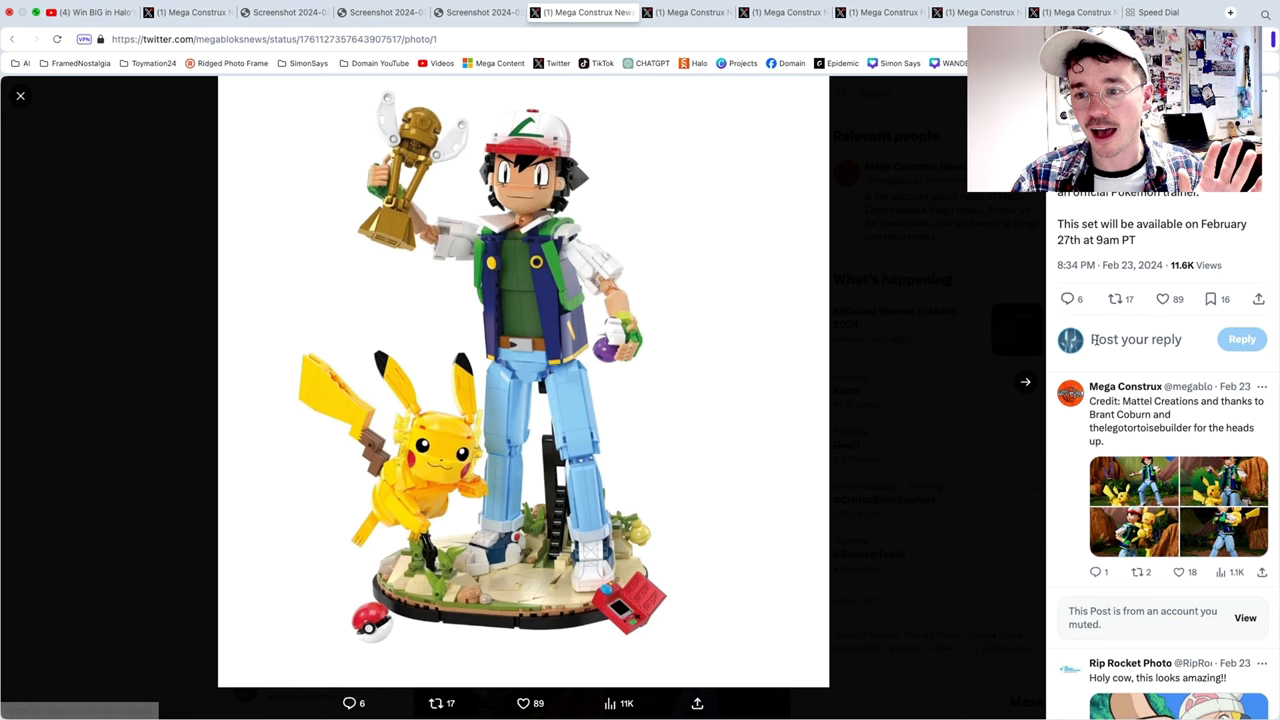
click(20, 96)
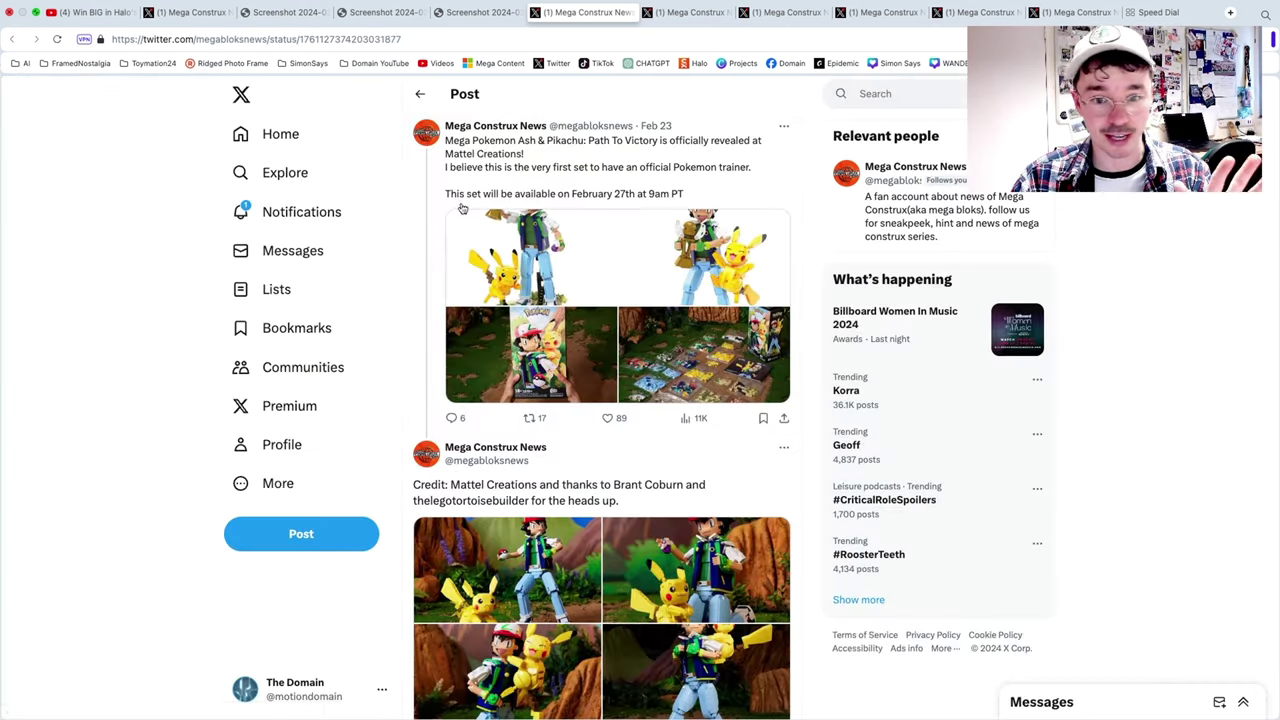
mouse_move(644, 450)
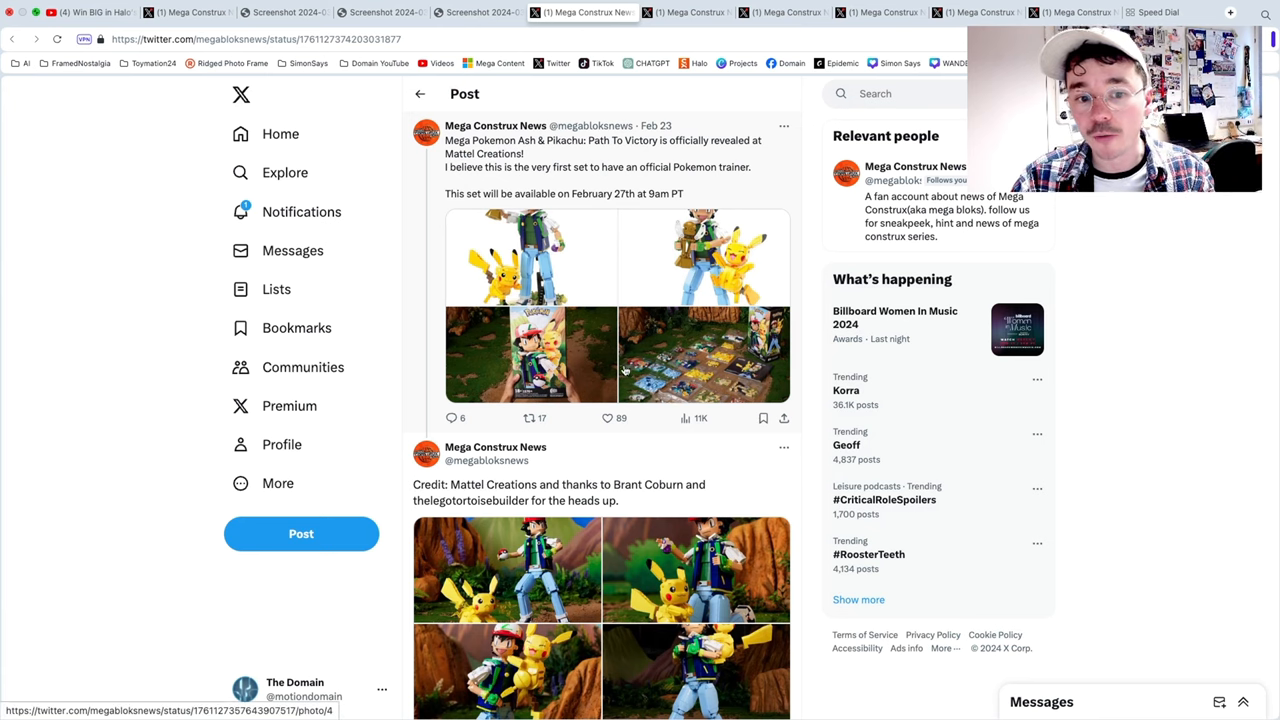
mouse_move(490, 352)
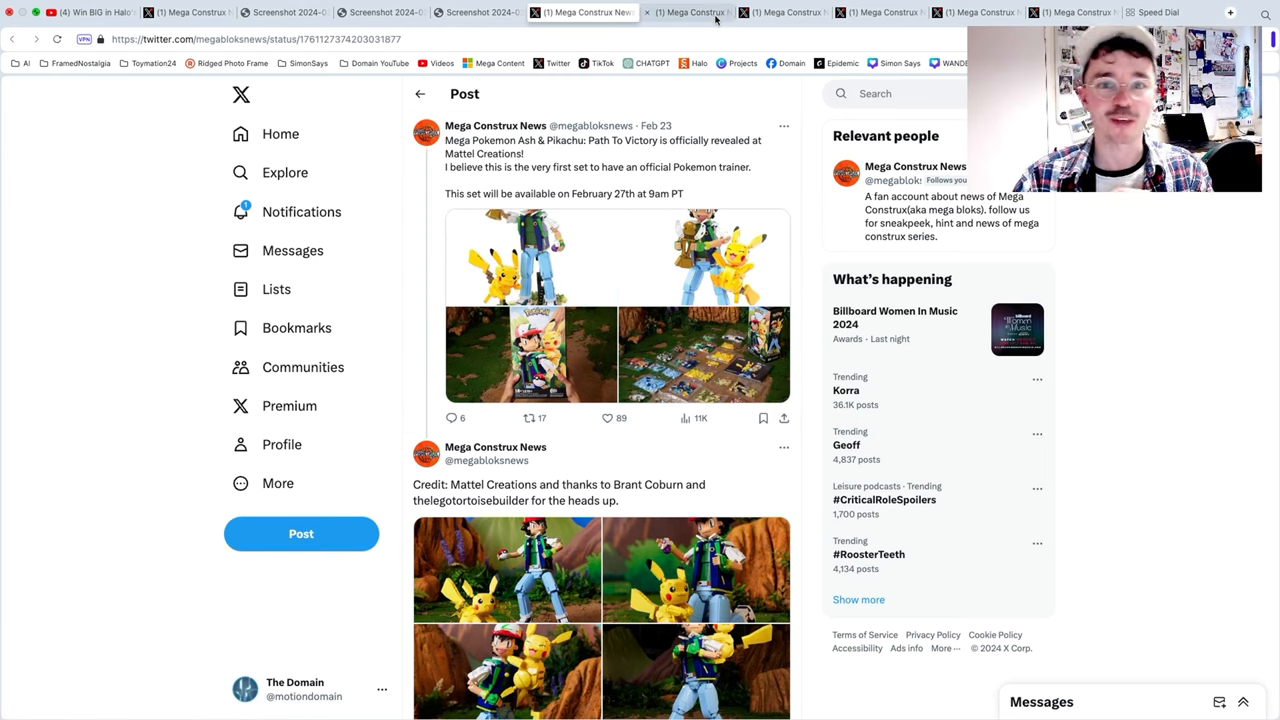
Step: Switch to the post guessing what the new MEGA Halo Operation set could be
click(688, 12)
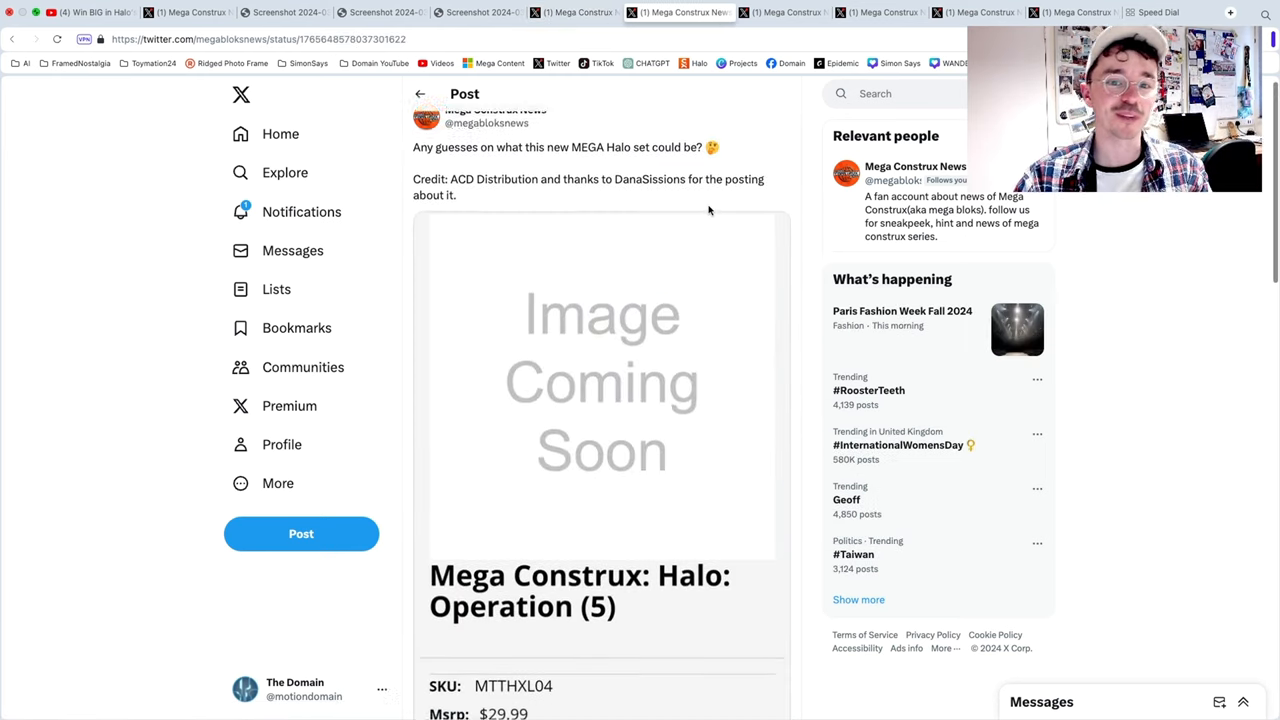
Step: Enlarge the Halo Operation (5) listing image, then close it
click(602, 384)
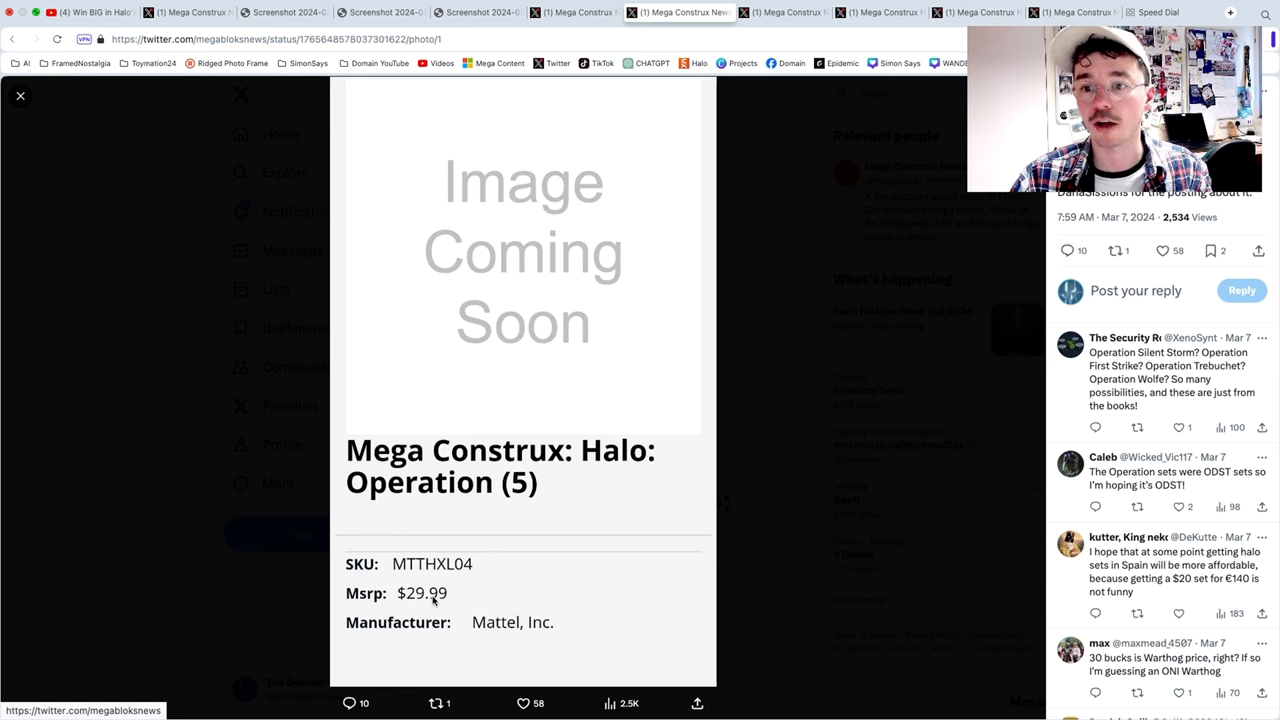
mouse_move(696, 476)
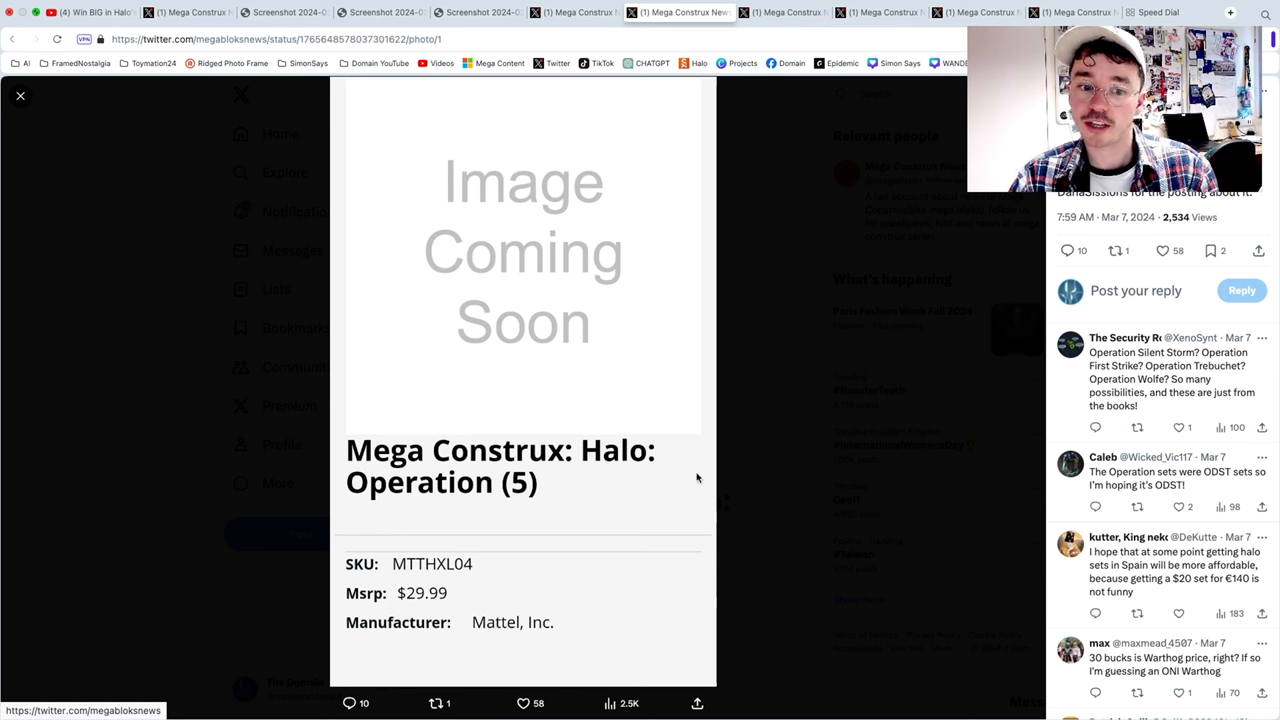
mouse_move(698, 358)
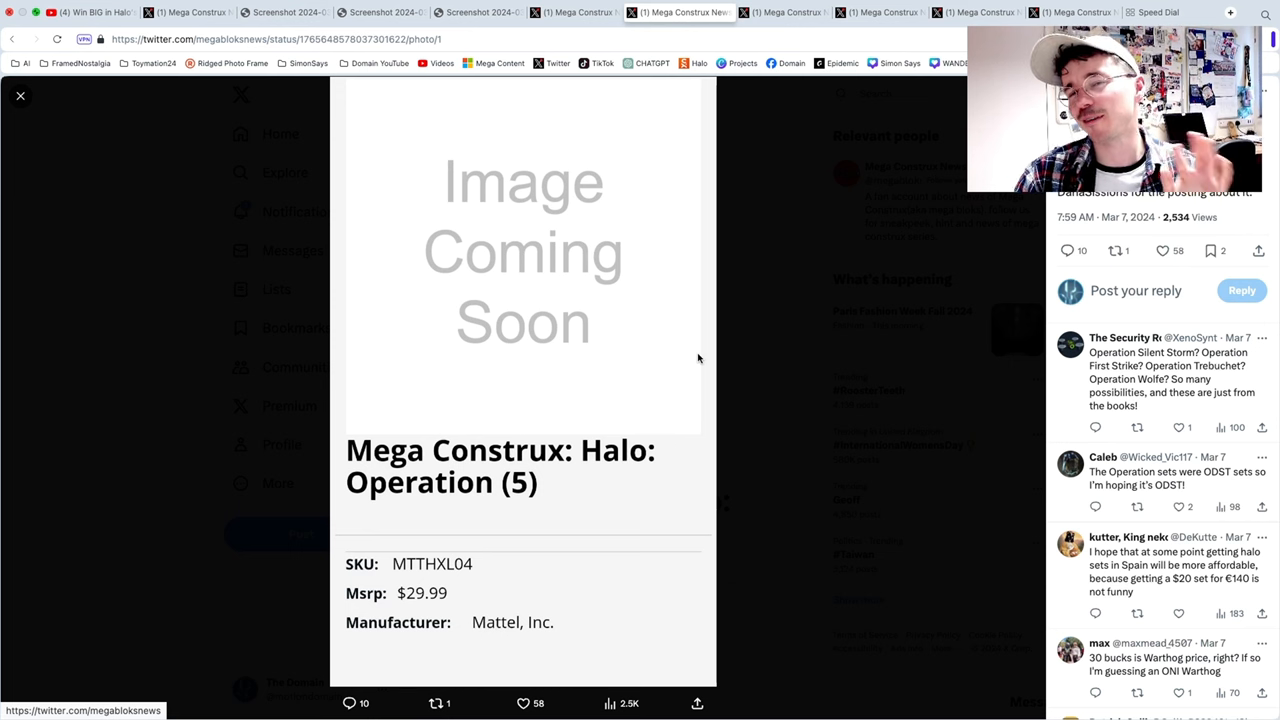
mouse_move(896, 380)
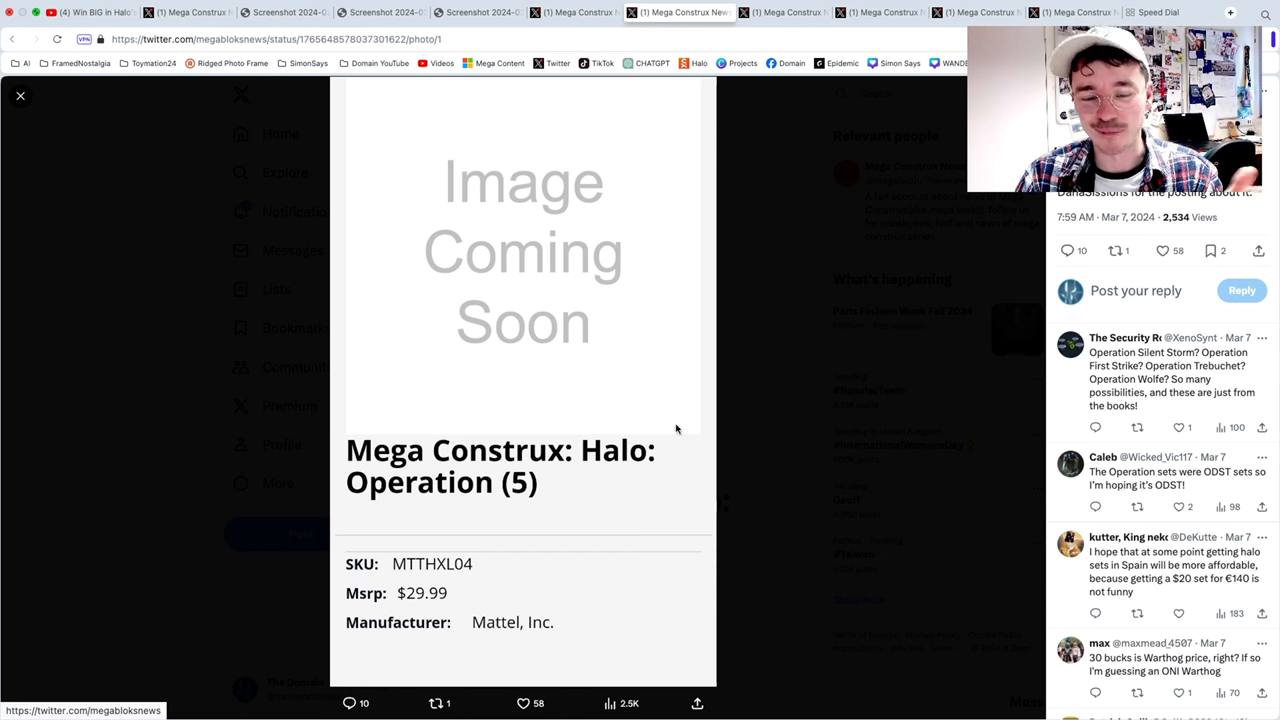
mouse_move(524, 464)
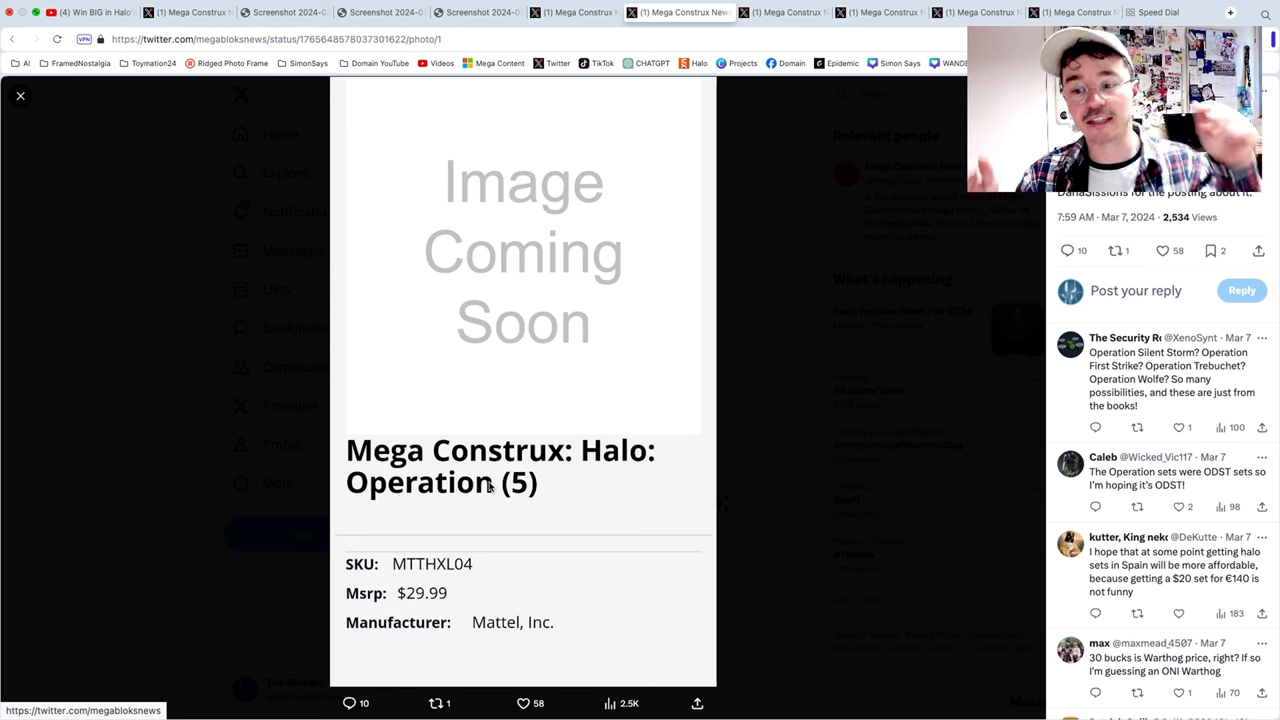
click(18, 96)
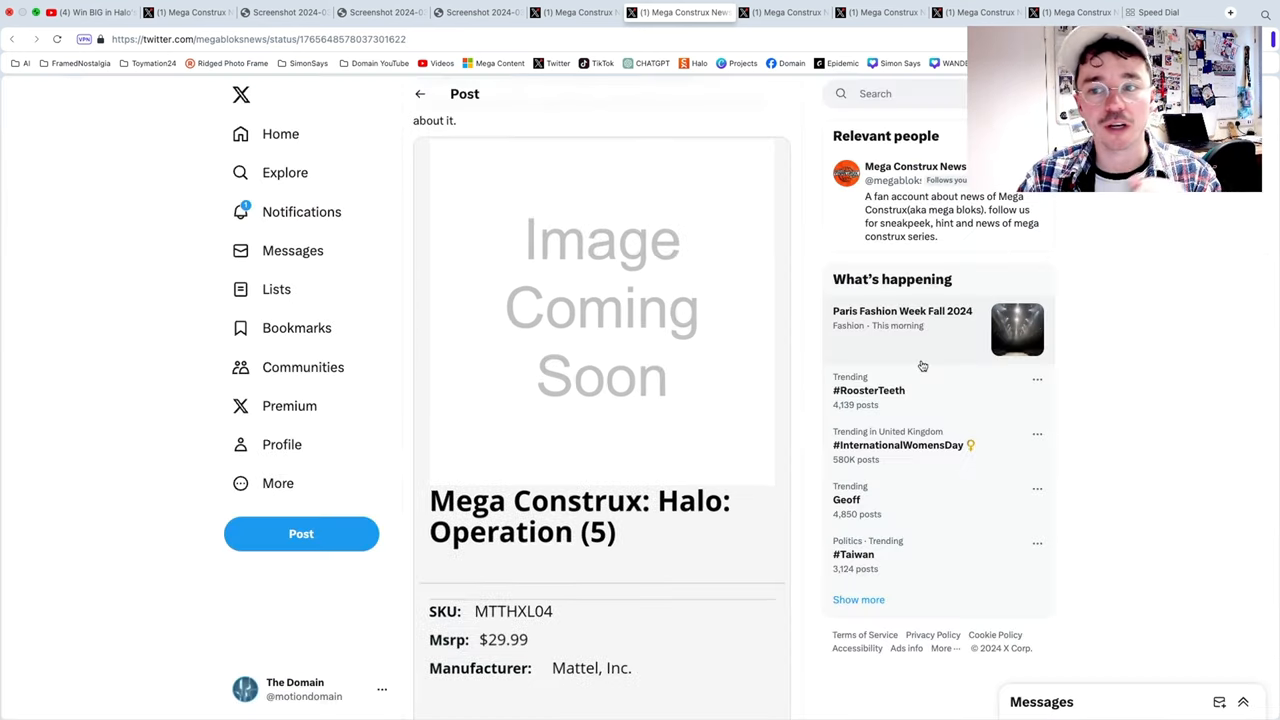
Step: Read through the replies guessing the set, then move on to the Halo 2 collector item post
scroll(down, 3)
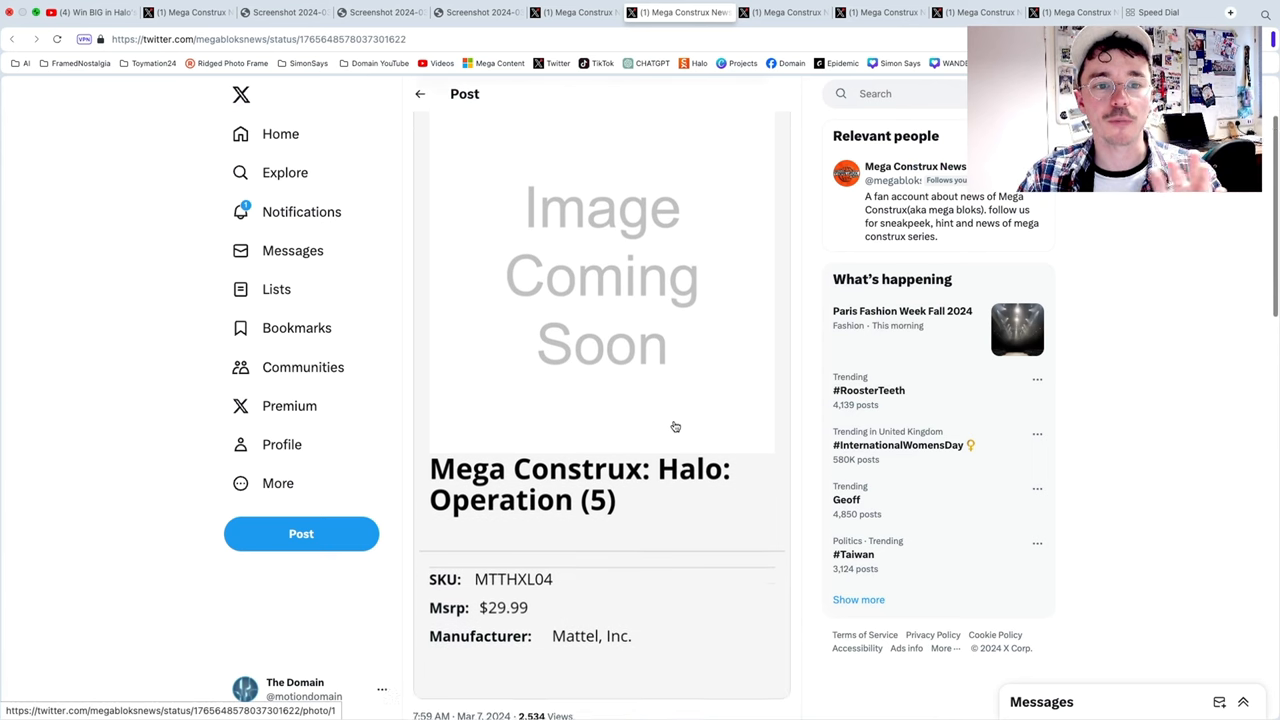
scroll(up, 3)
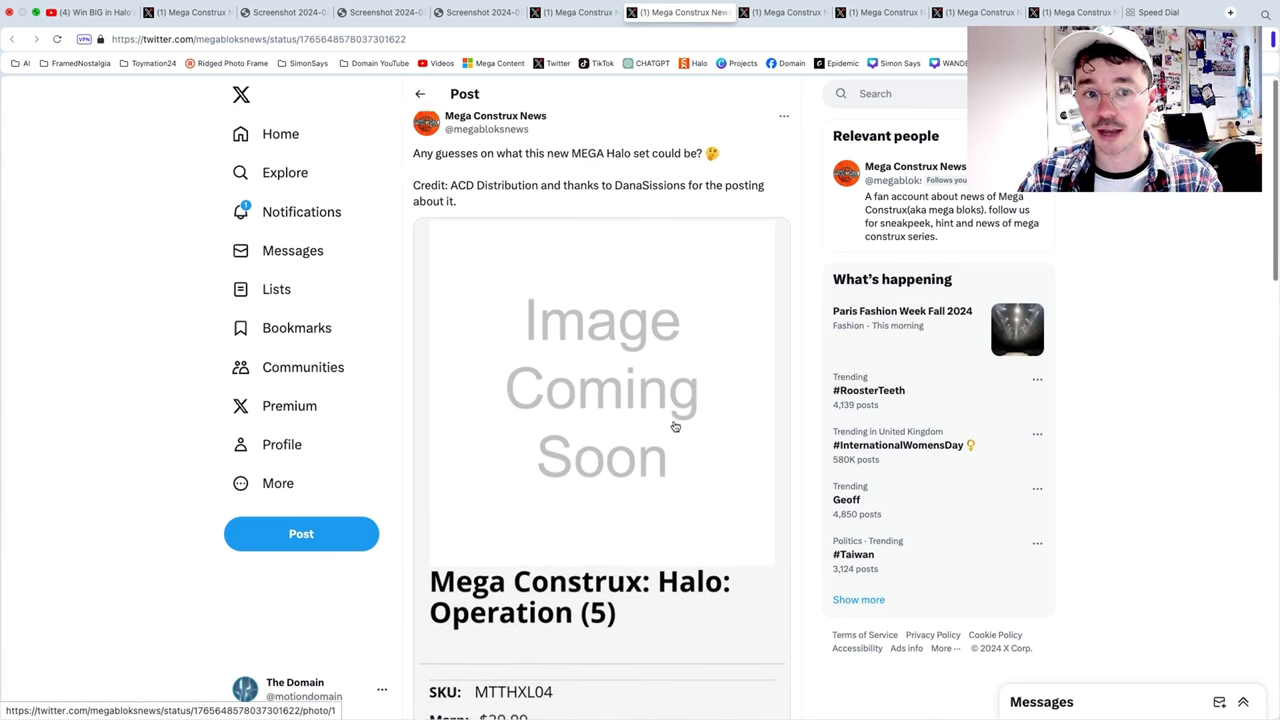
scroll(down, 3)
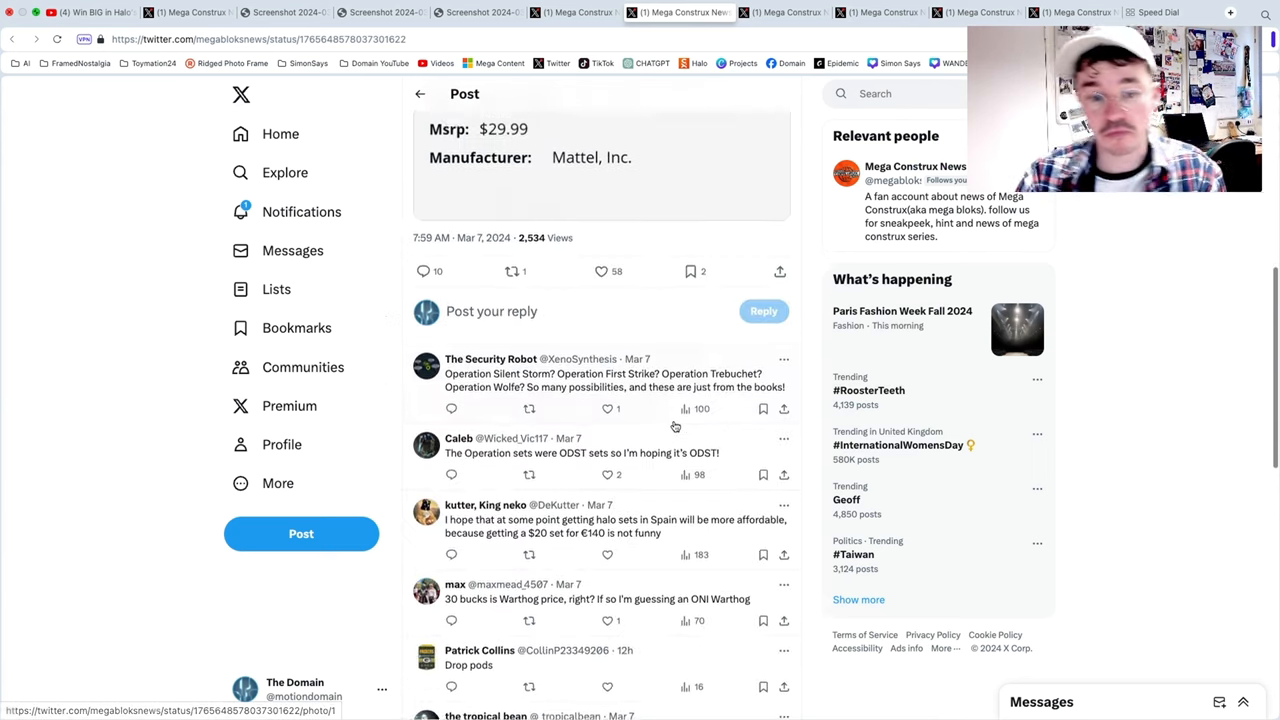
scroll(down, 3)
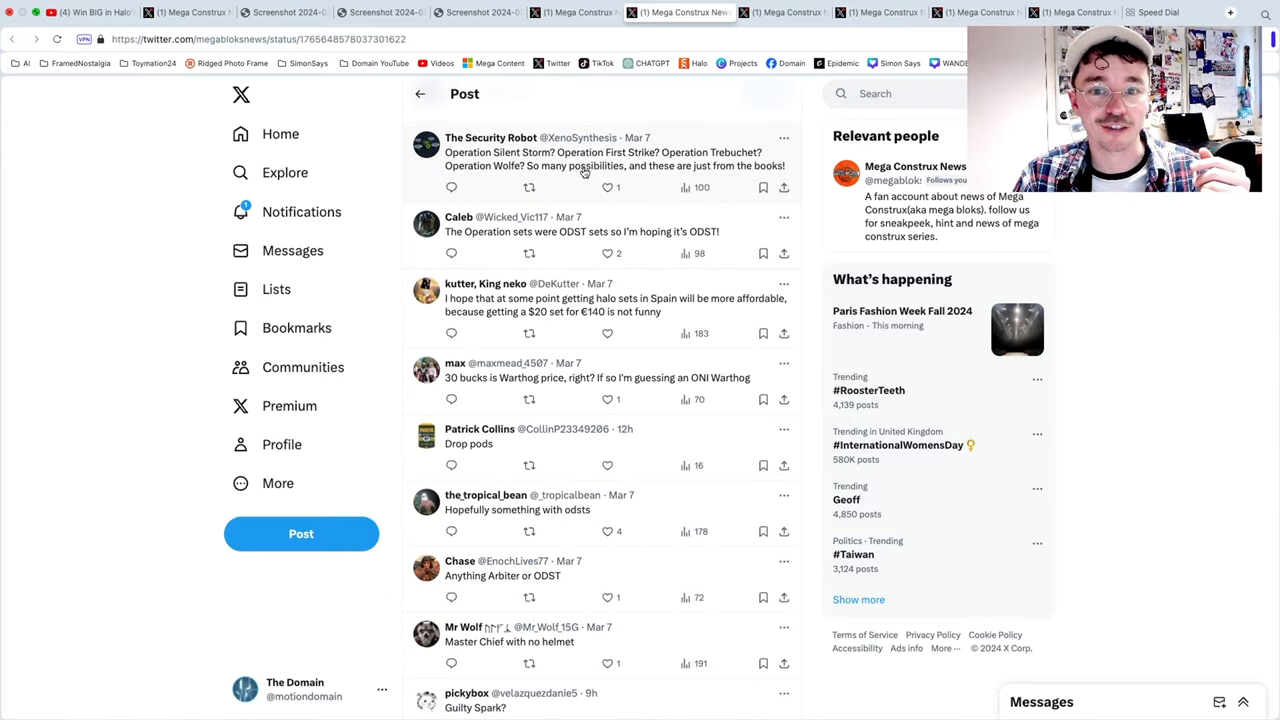
mouse_move(624, 212)
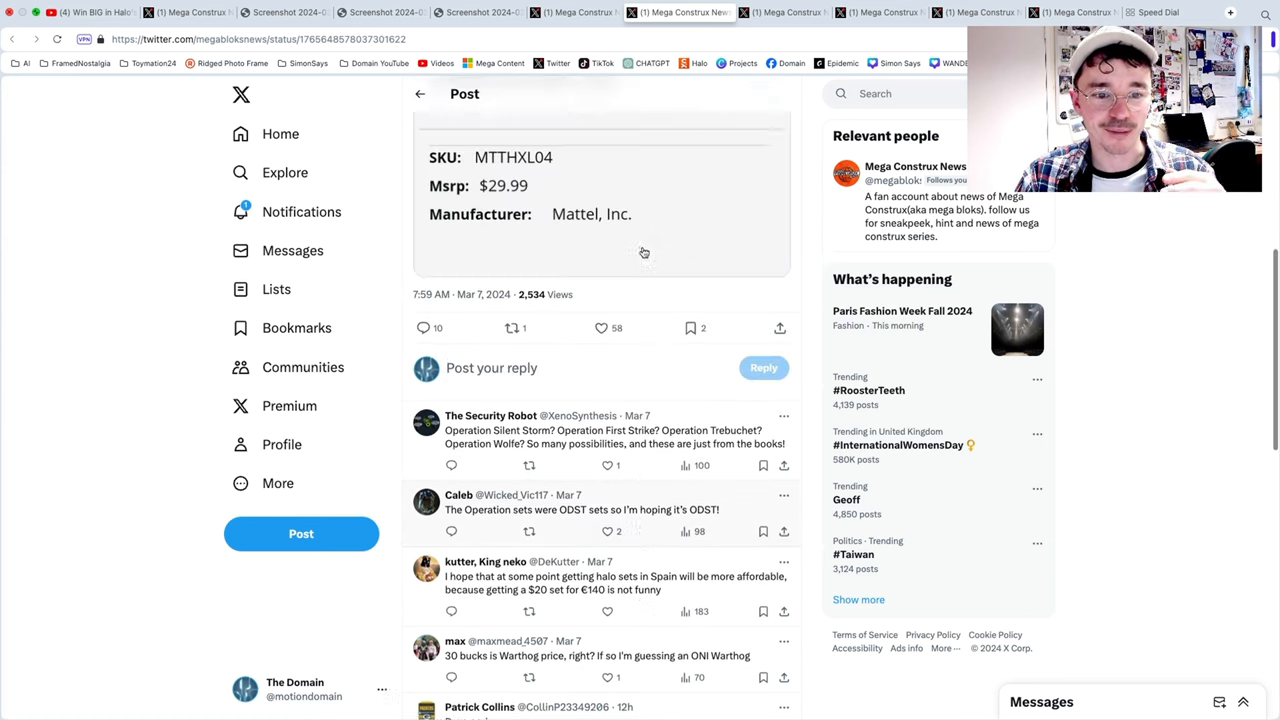
scroll(down, 3)
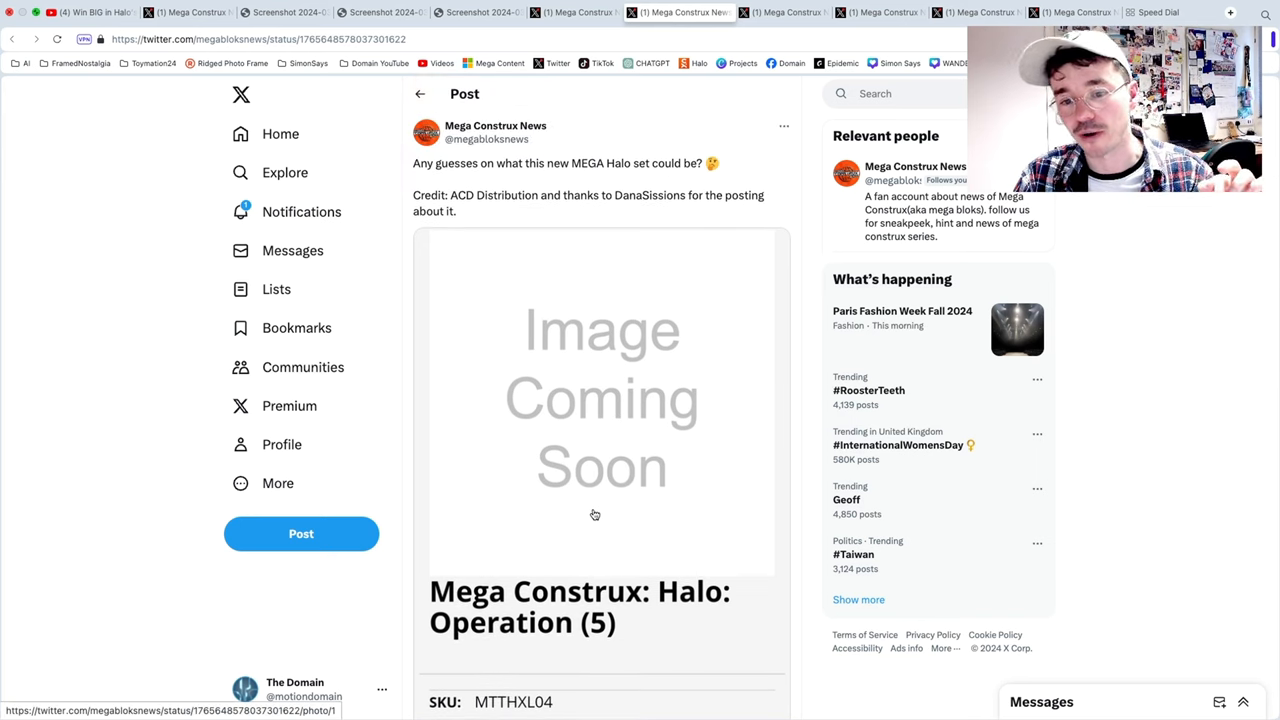
click(776, 12)
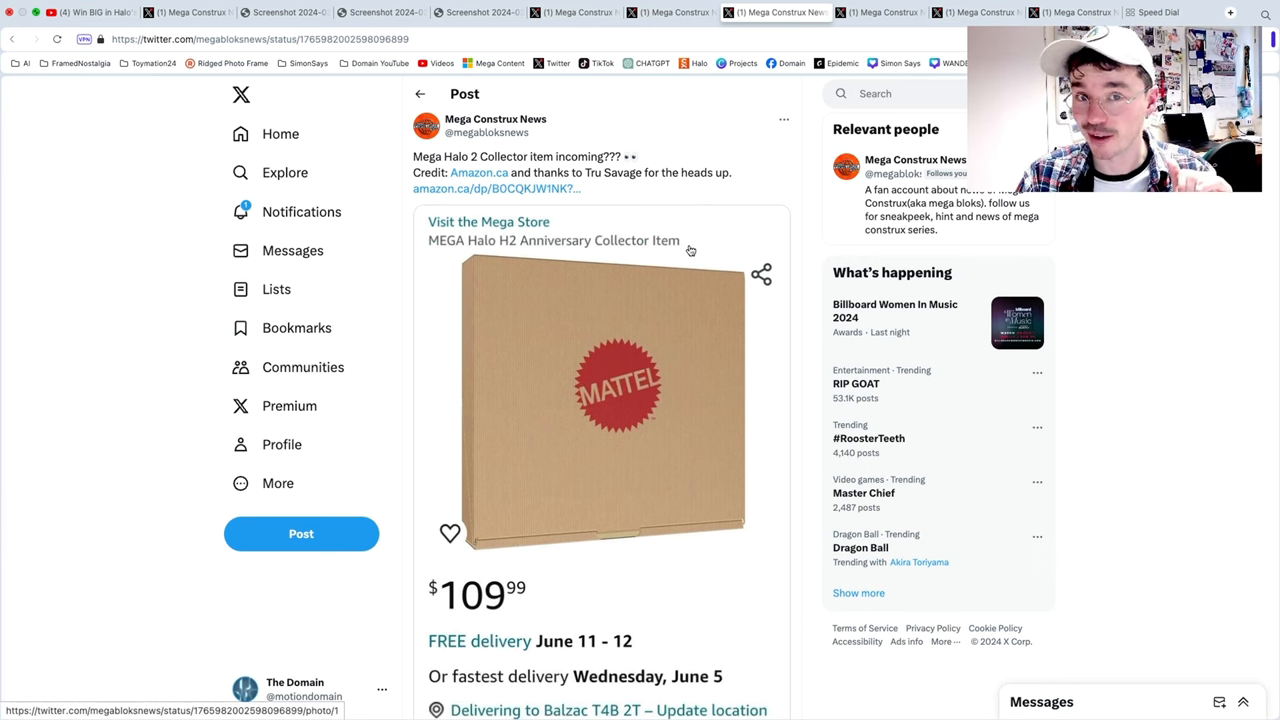
Step: View the Amazon Halo 2 collector item image, then go to the $65 343 Guilty Spark post
click(600, 390)
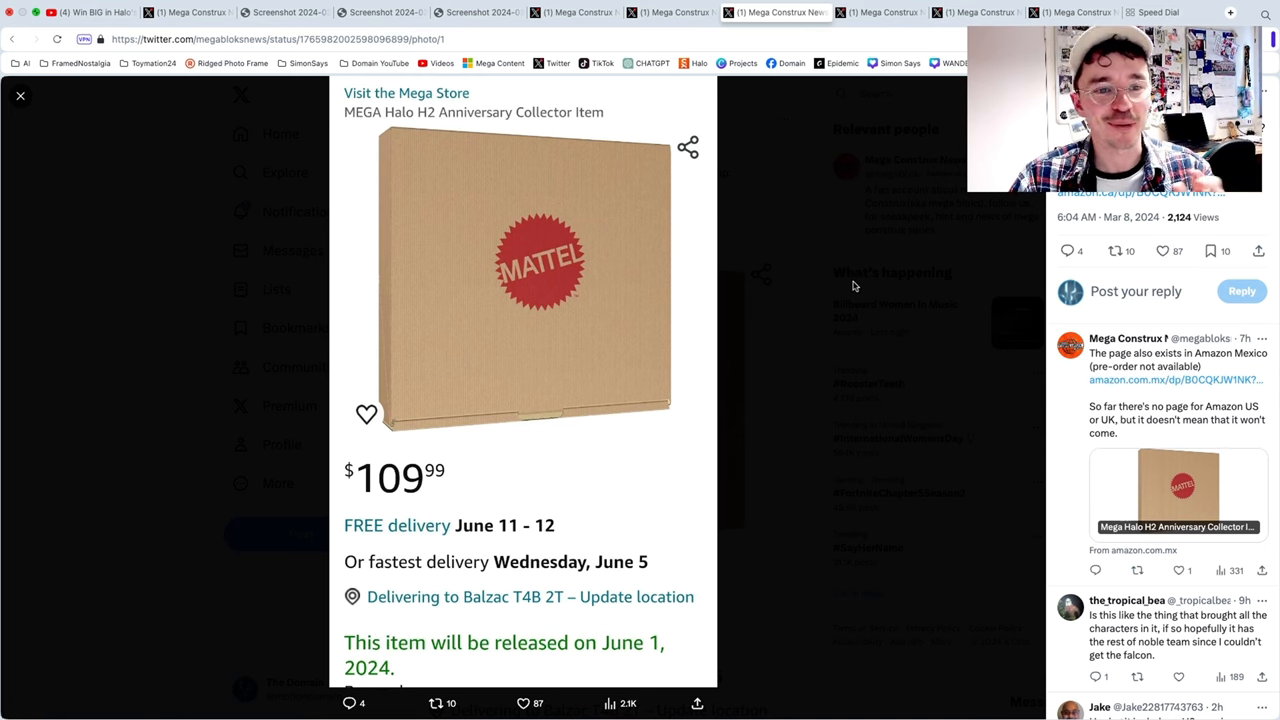
click(18, 96)
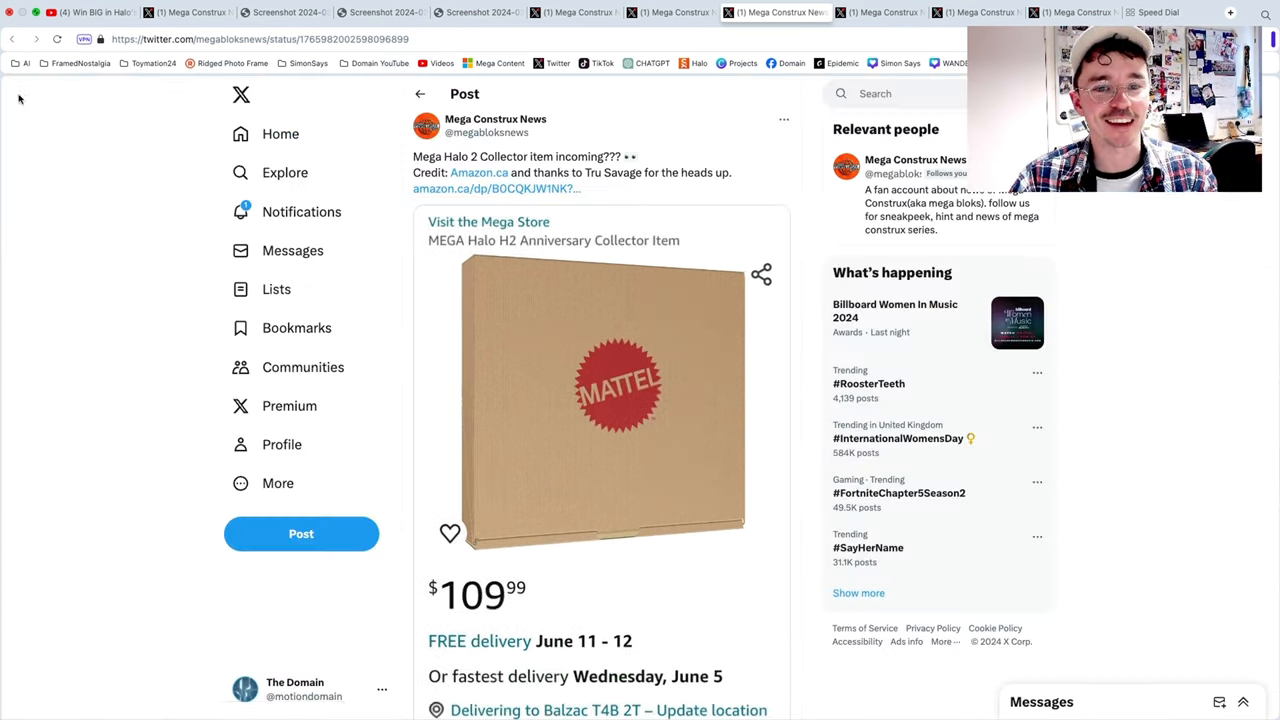
scroll(down, 3)
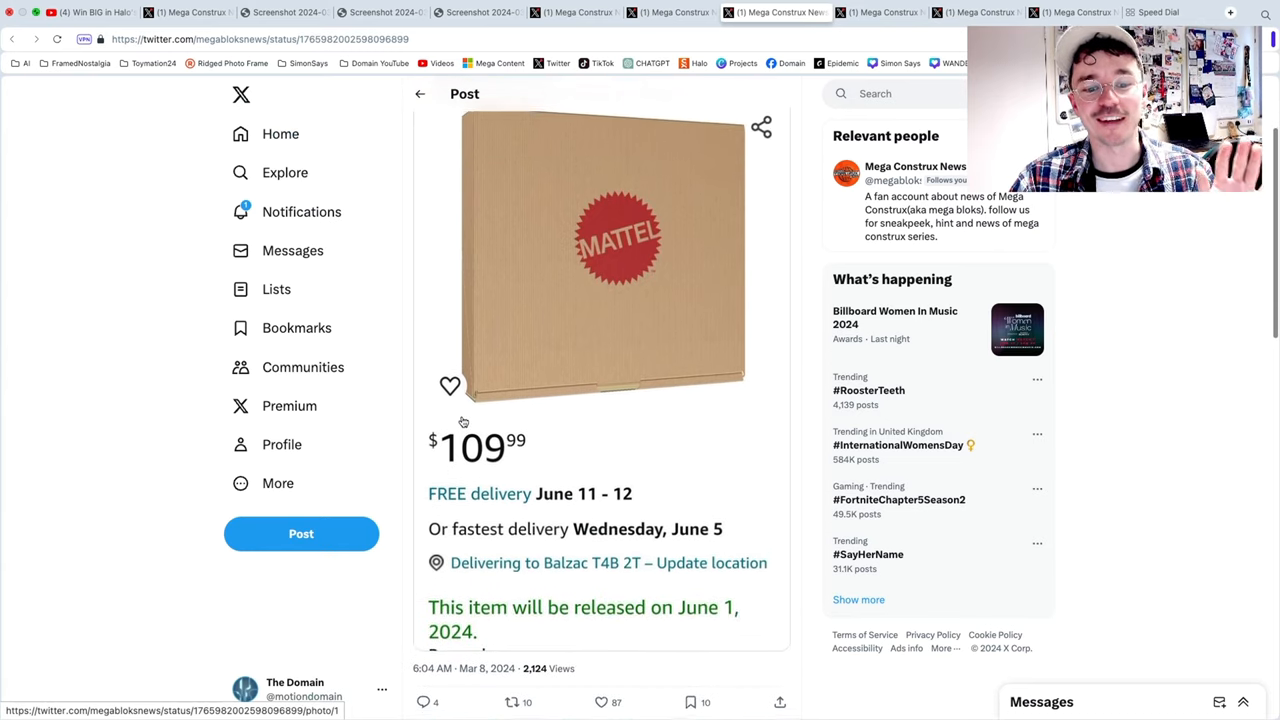
click(872, 12)
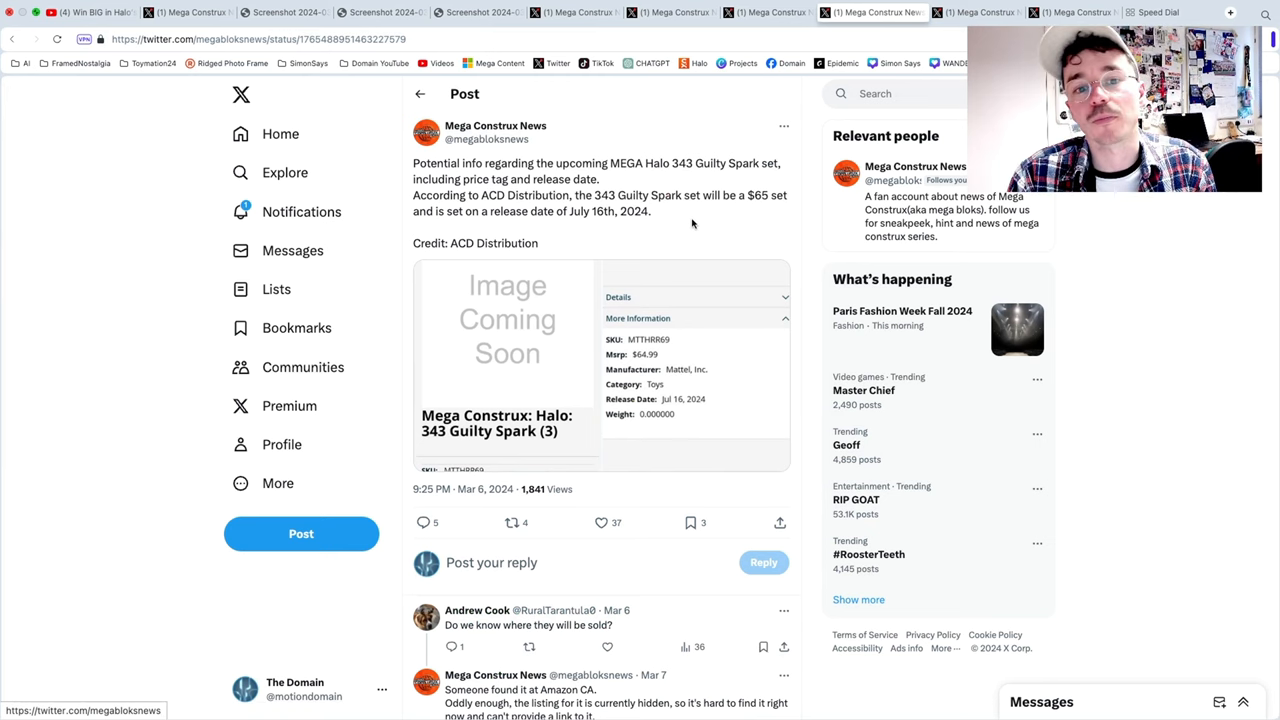
mouse_move(692, 232)
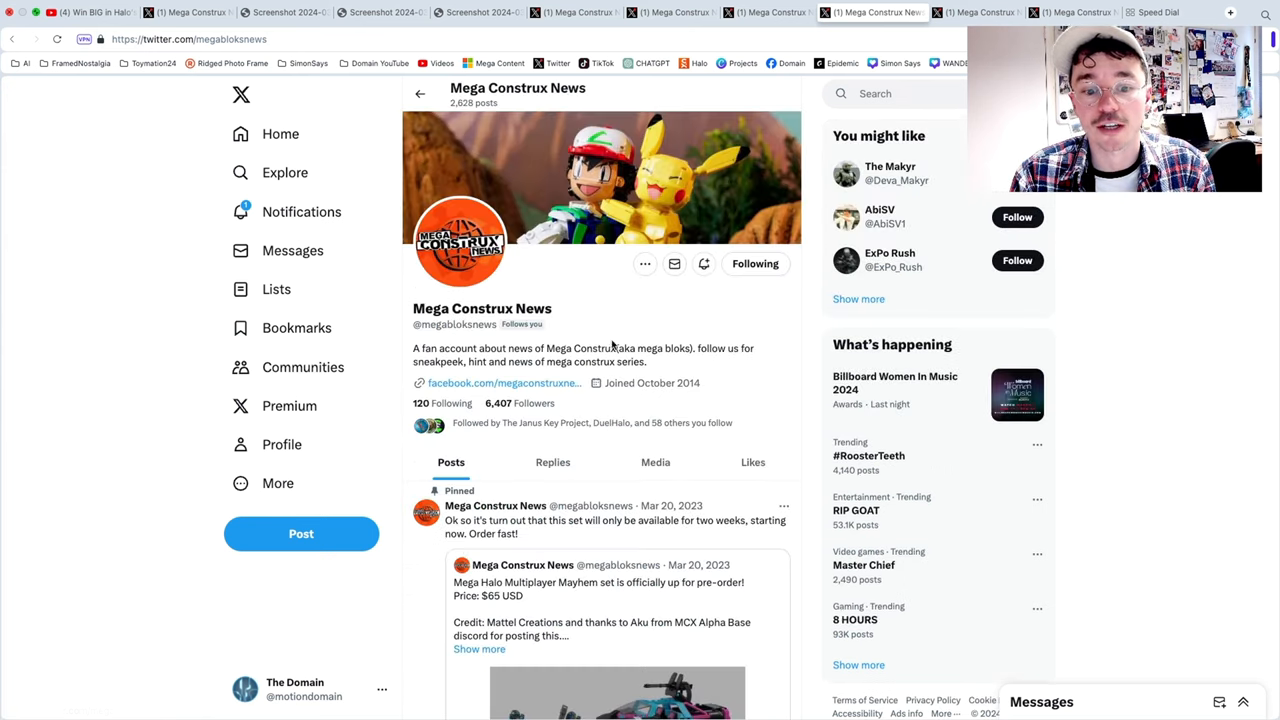
Step: Browse down the Mega Construx News timeline to the £149.99 Xbox 360 UK pre-order post
scroll(down, 3)
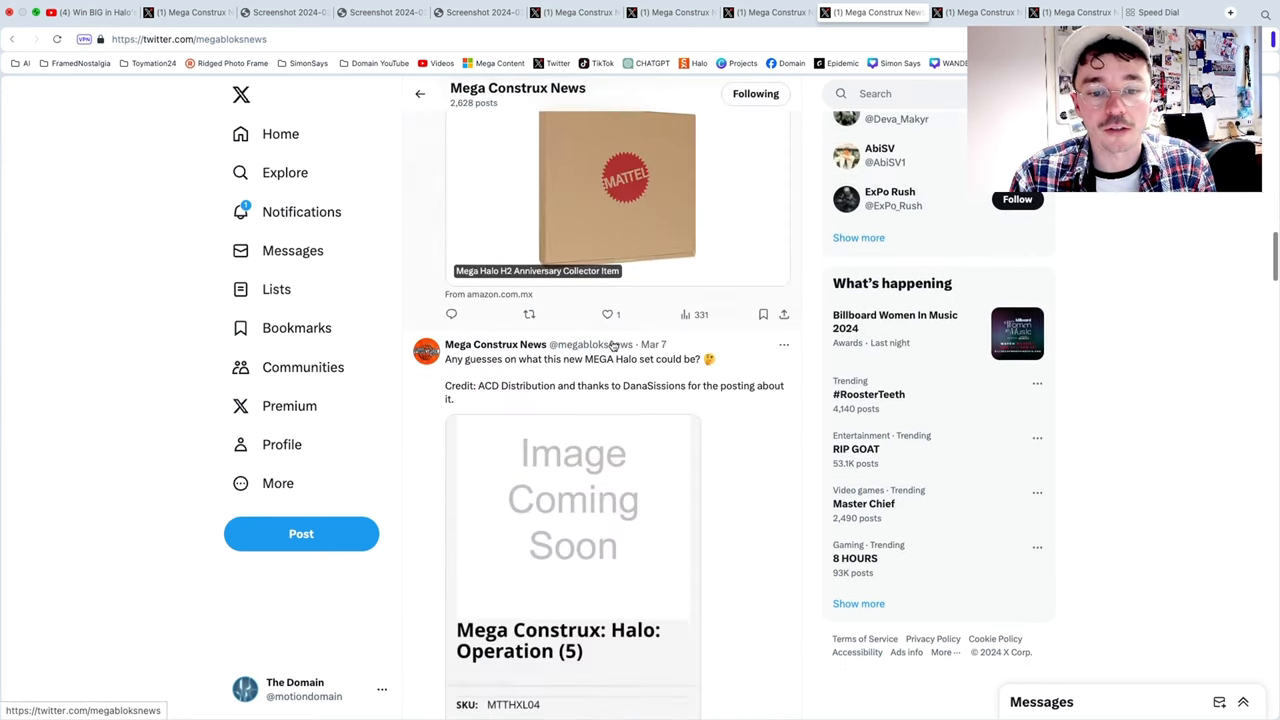
scroll(down, 3)
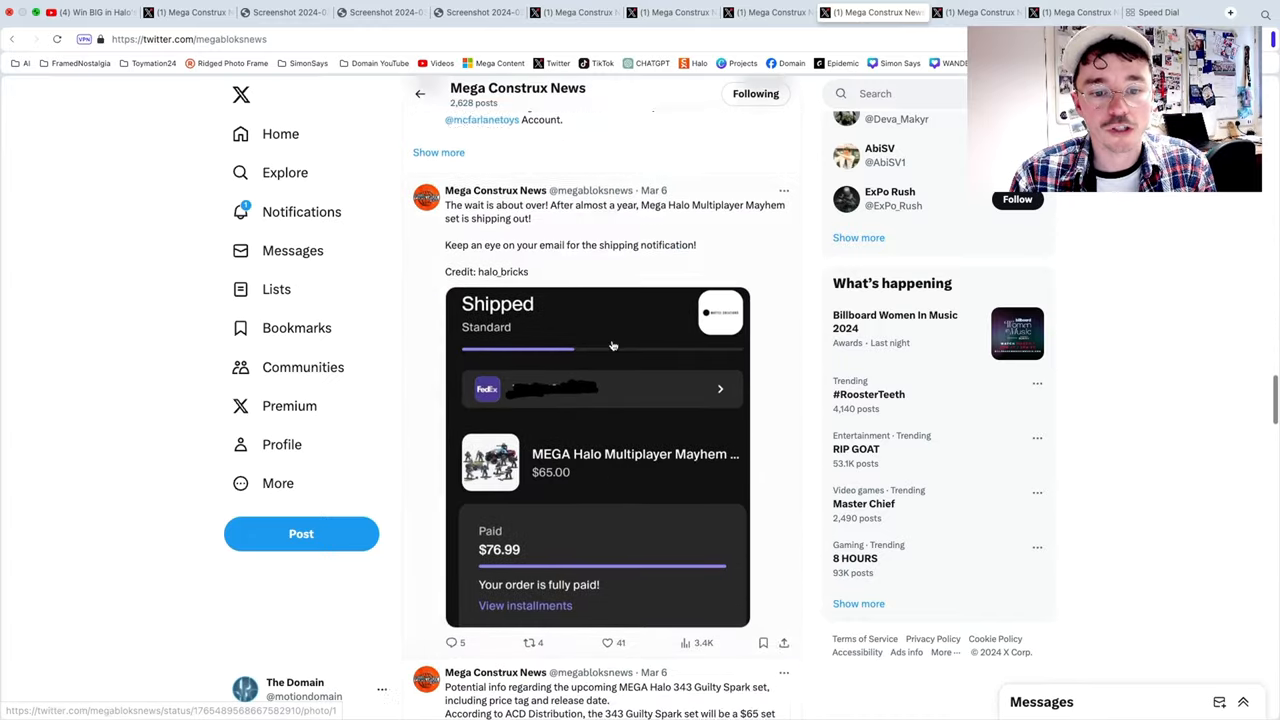
scroll(down, 3)
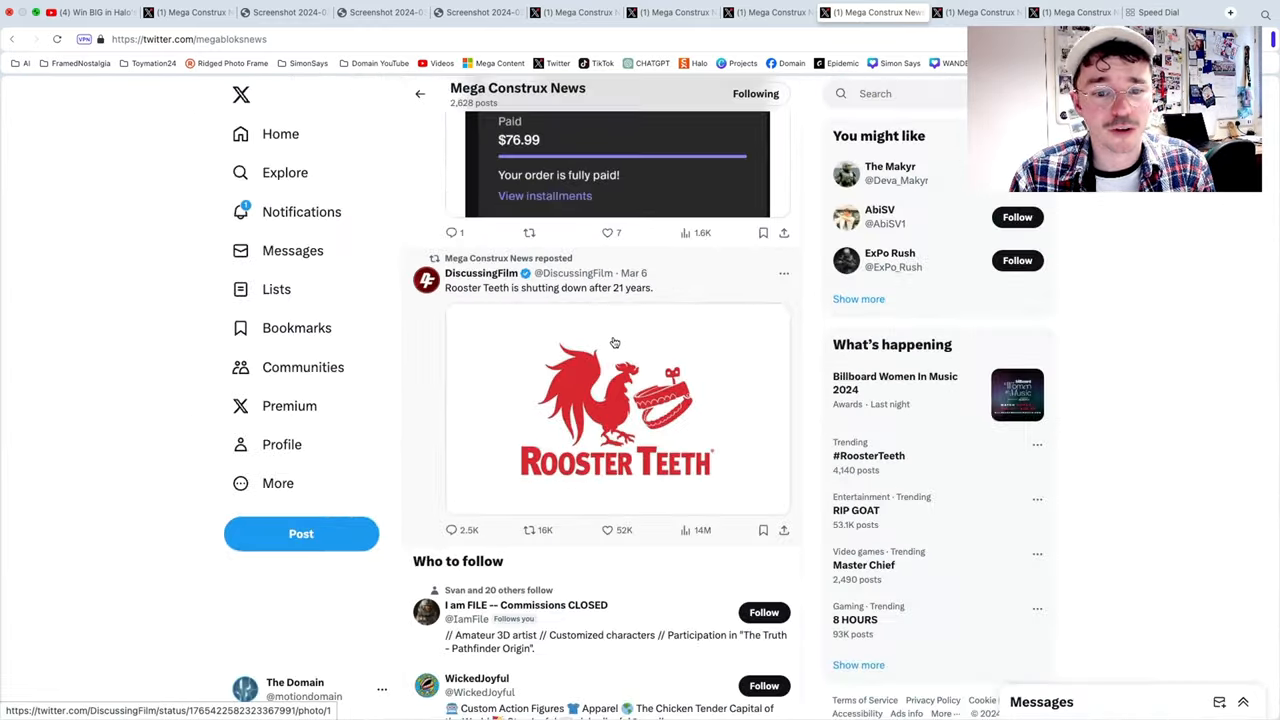
scroll(down, 3)
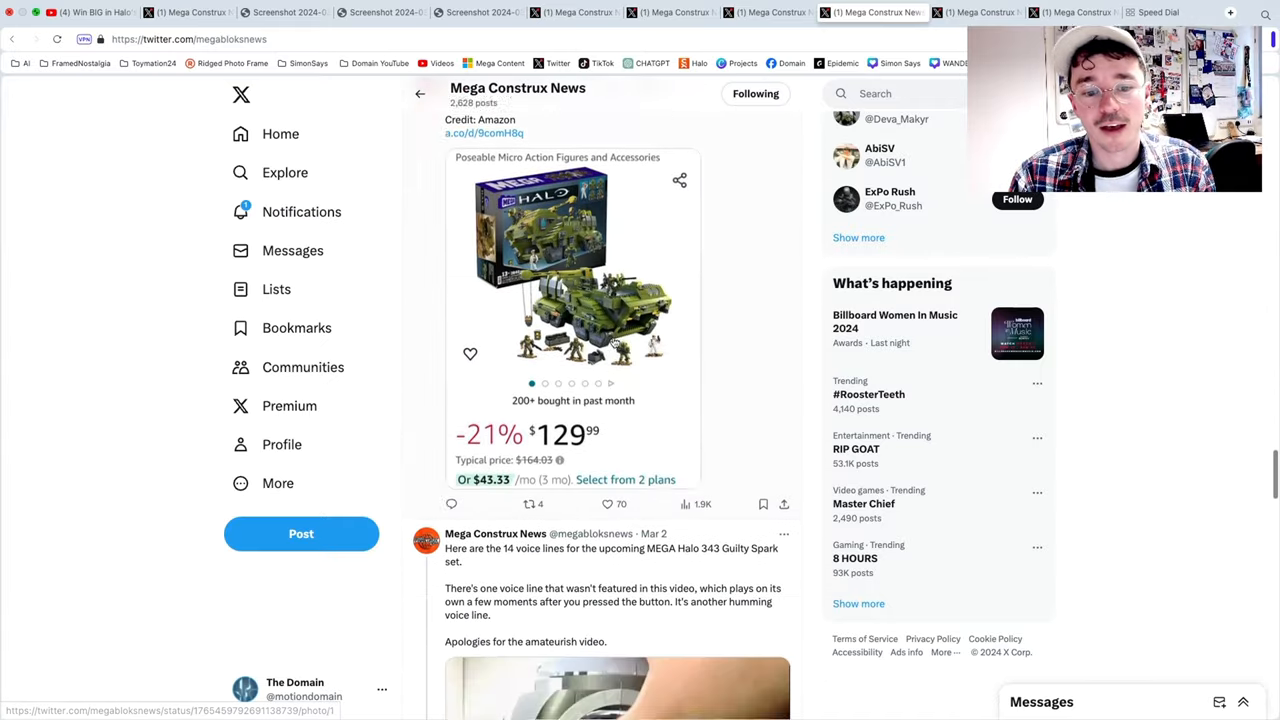
scroll(down, 3)
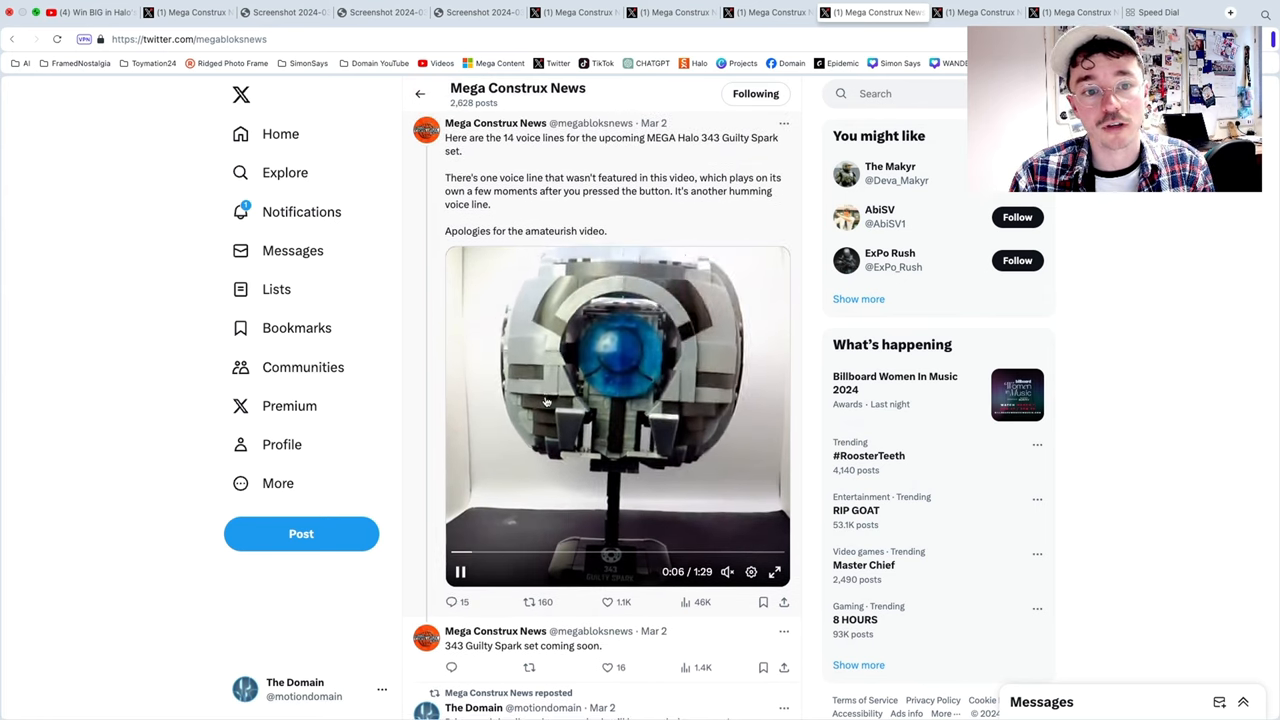
scroll(down, 3)
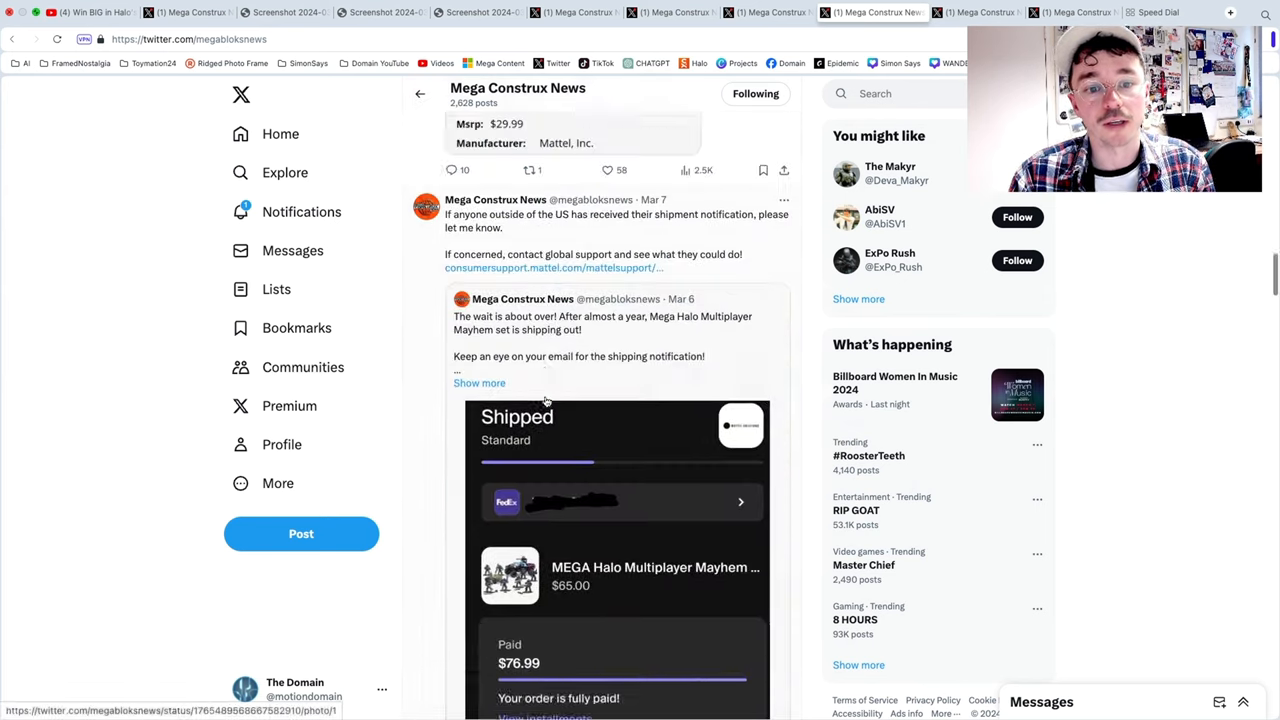
scroll(down, 3)
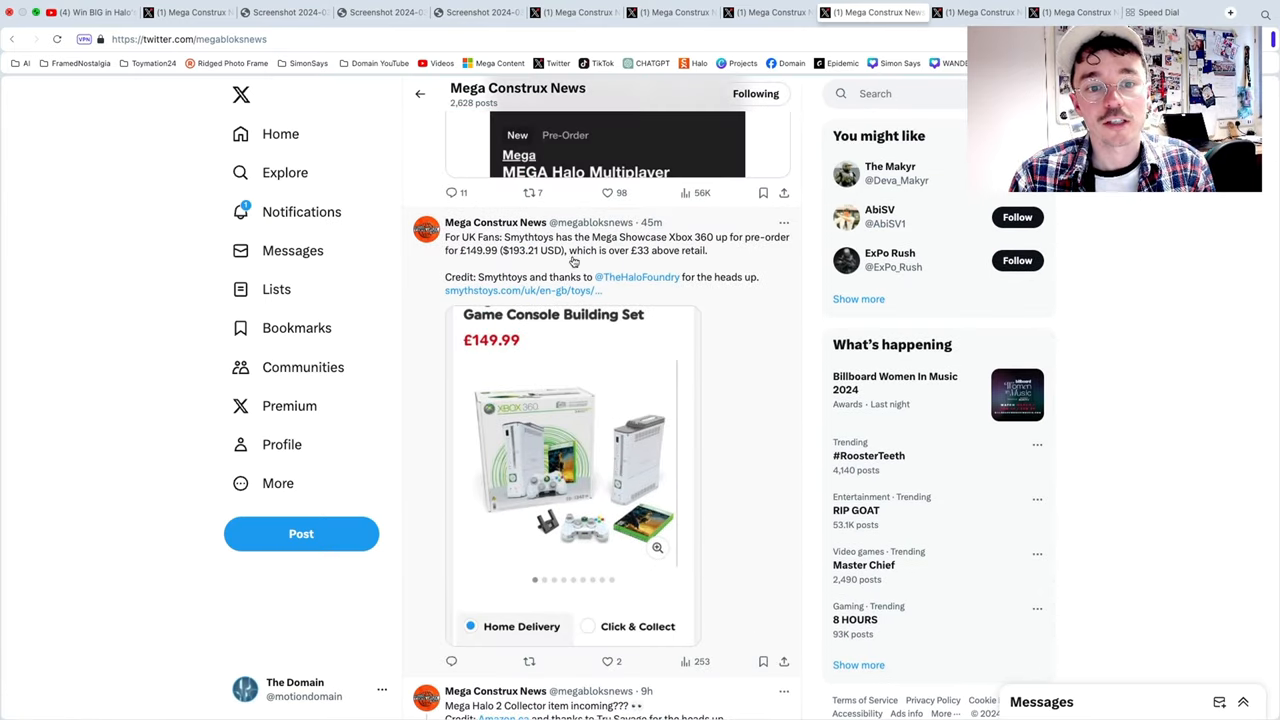
mouse_move(428, 268)
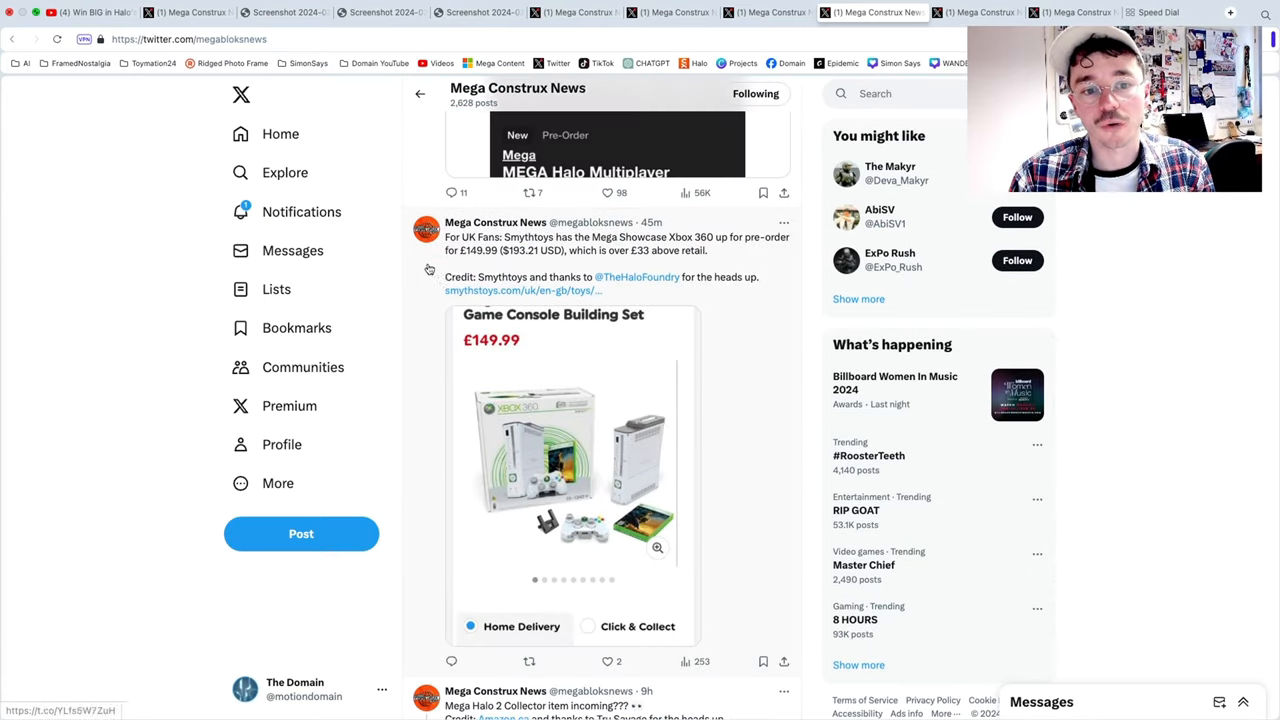
mouse_move(512, 332)
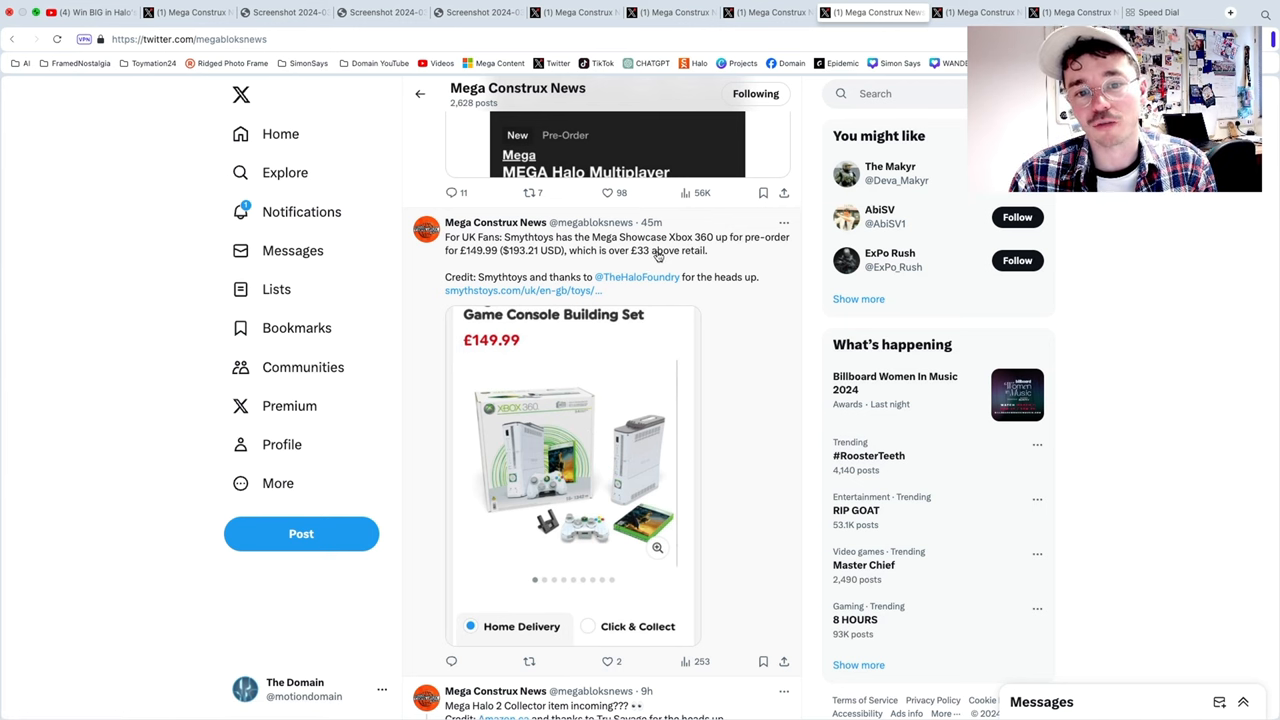
mouse_move(698, 262)
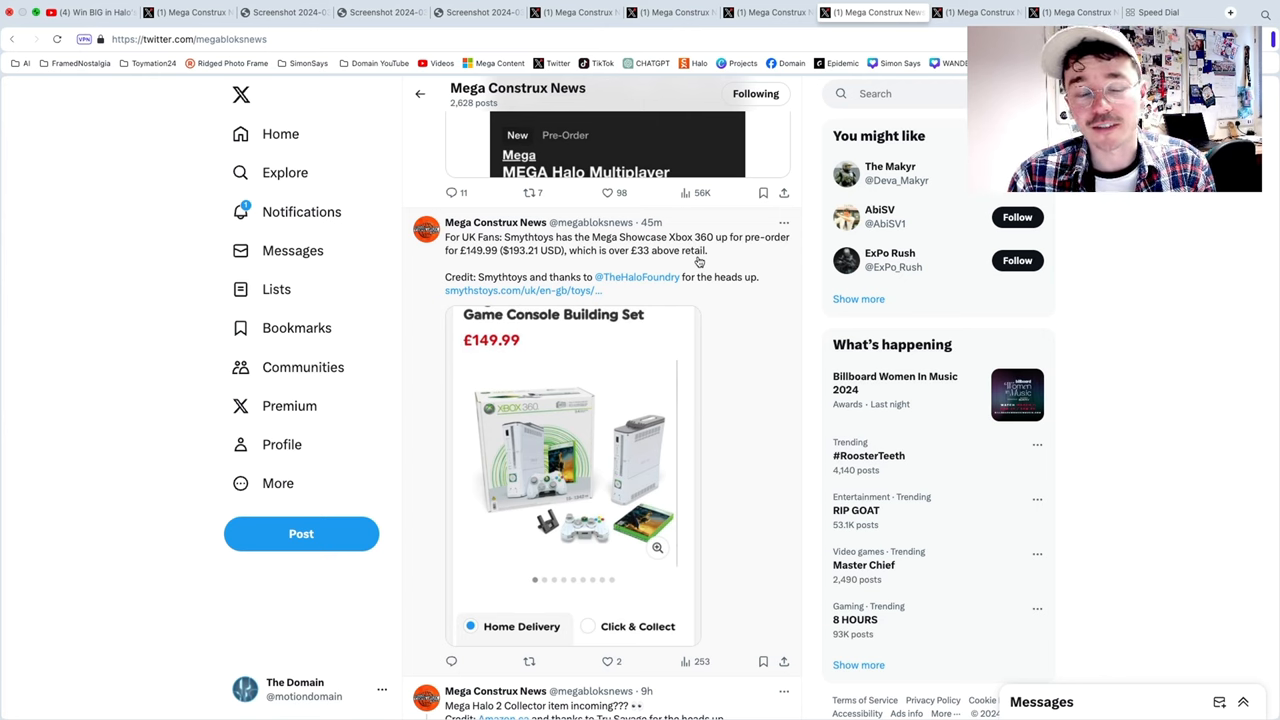
Step: Scroll further to the Feb 14 post saying no MEGA Halo Day is planned this year
scroll(down, 3)
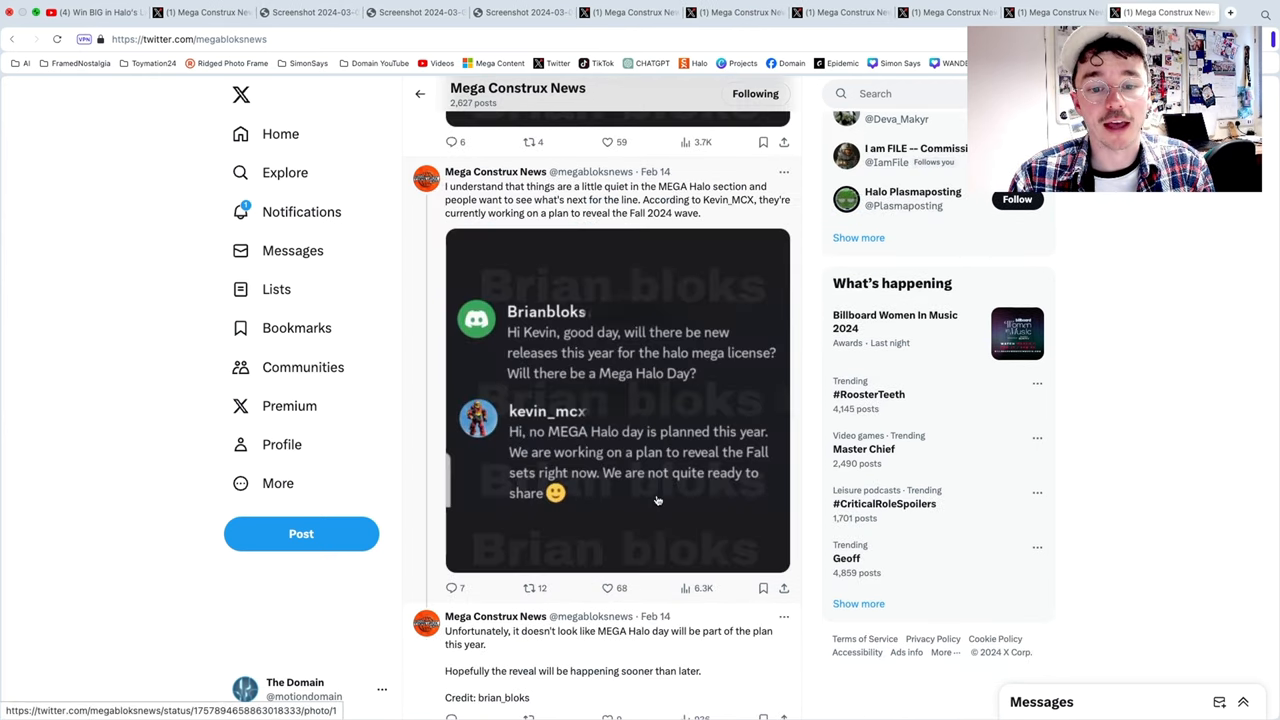
mouse_move(572, 476)
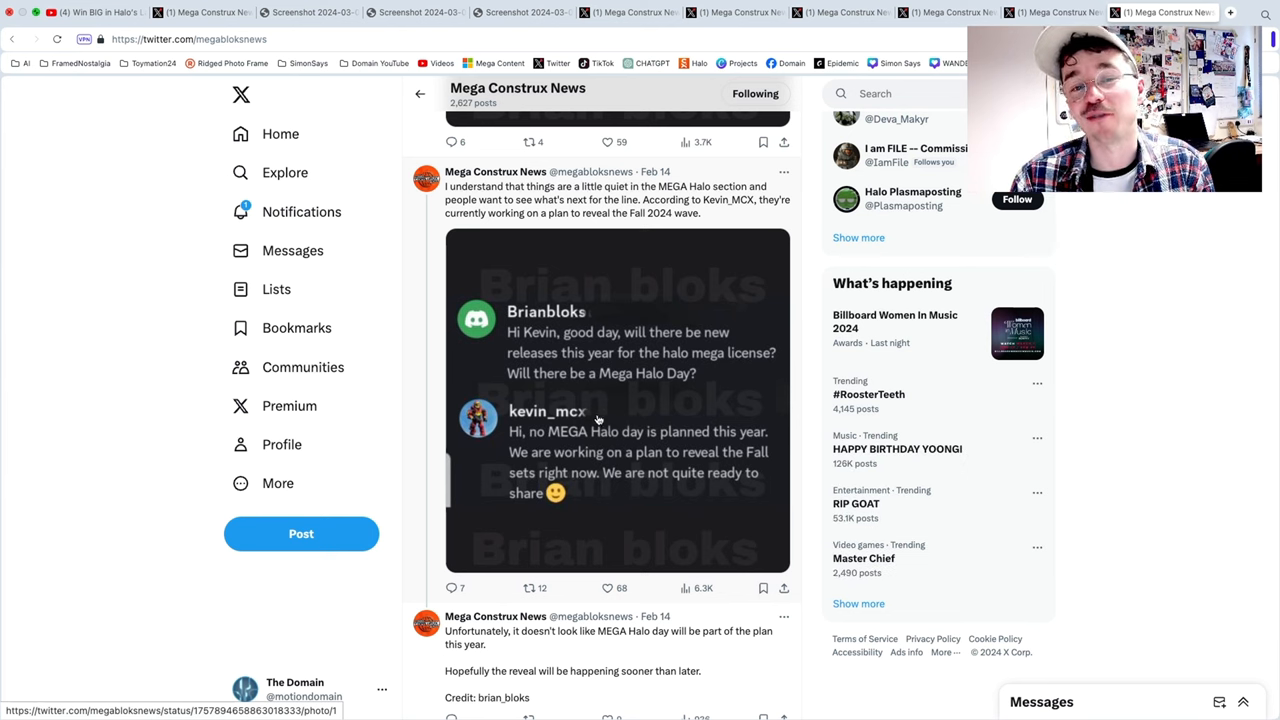
mouse_move(642, 224)
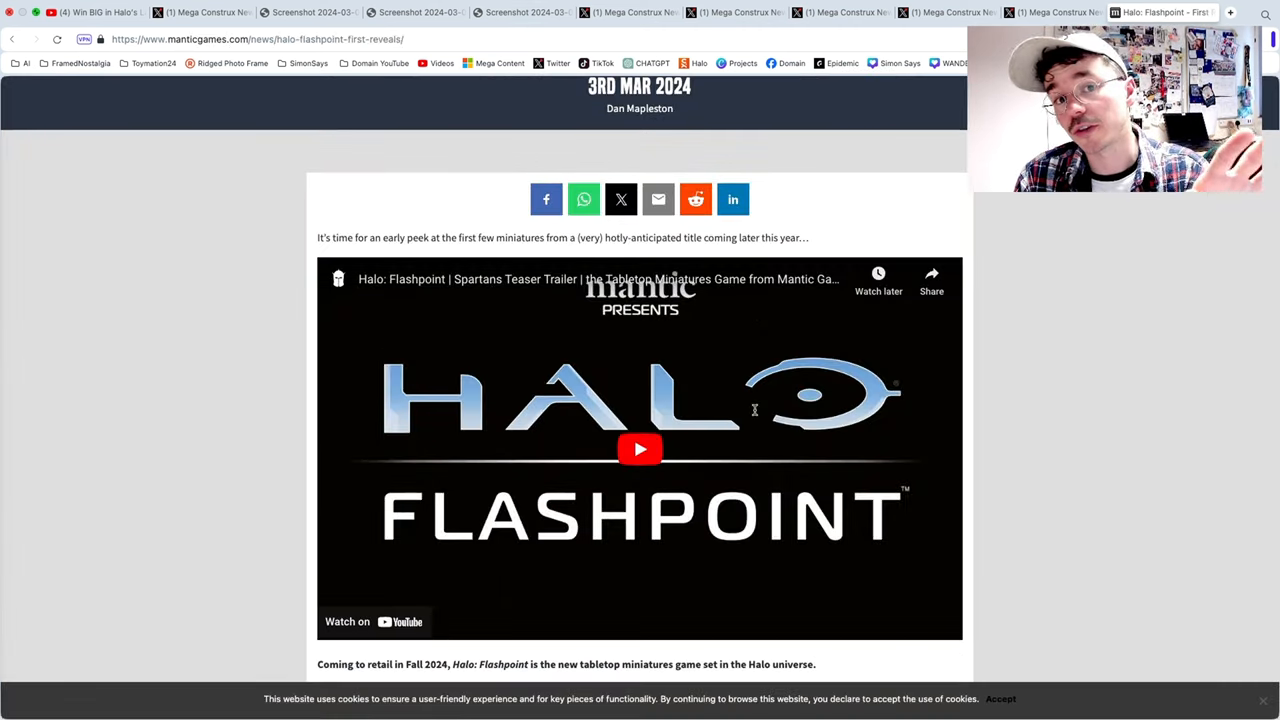
Step: Watch part of the Halo: Flashpoint Spartans teaser trailer, then pause it
scroll(down, 3)
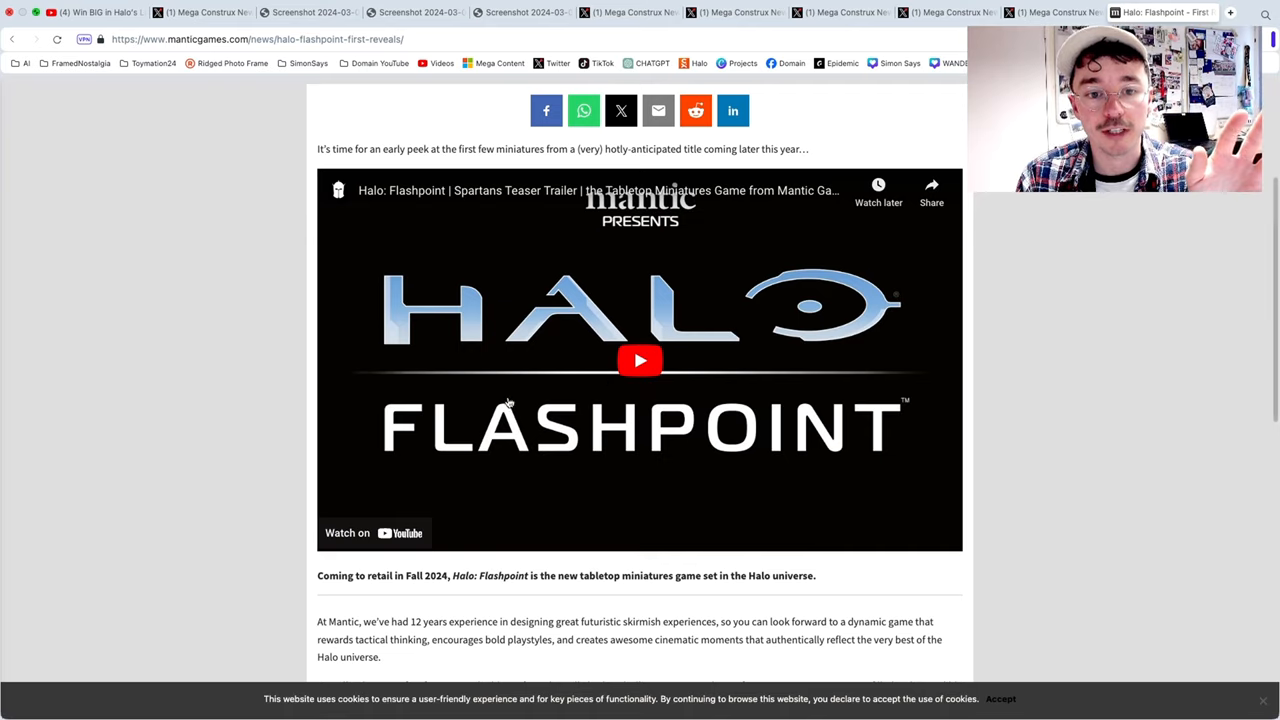
click(640, 360)
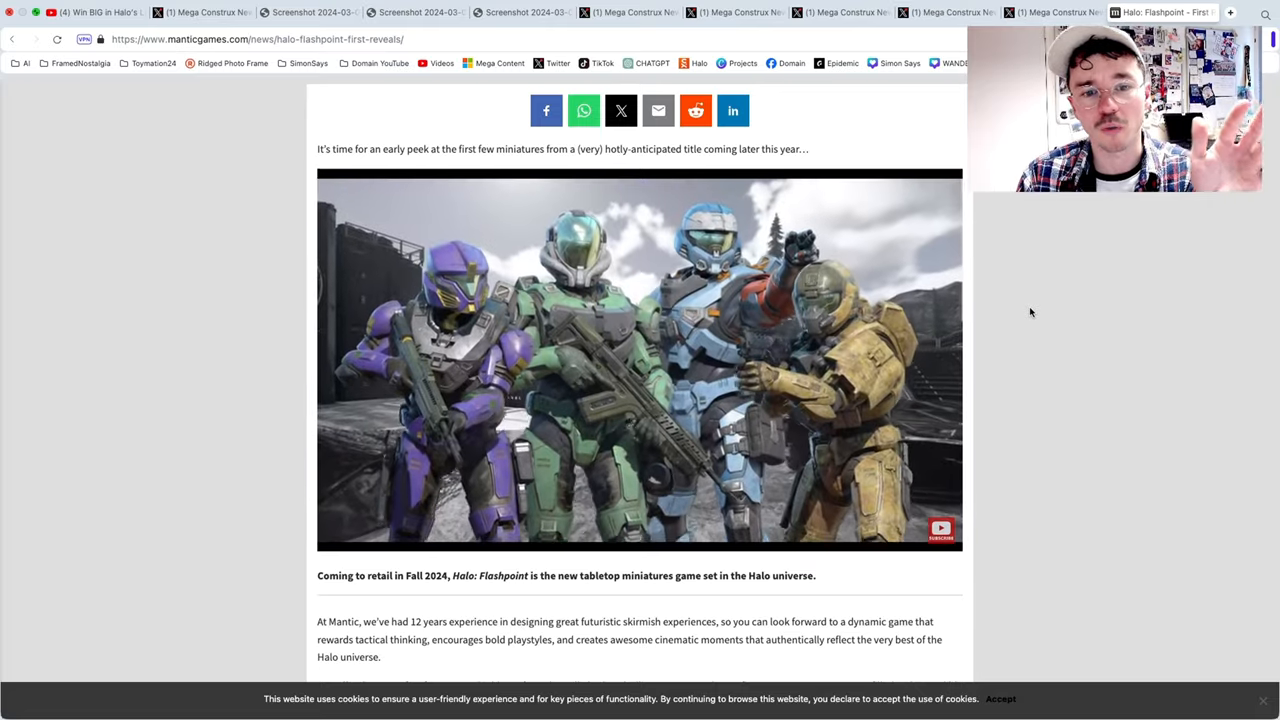
click(640, 360)
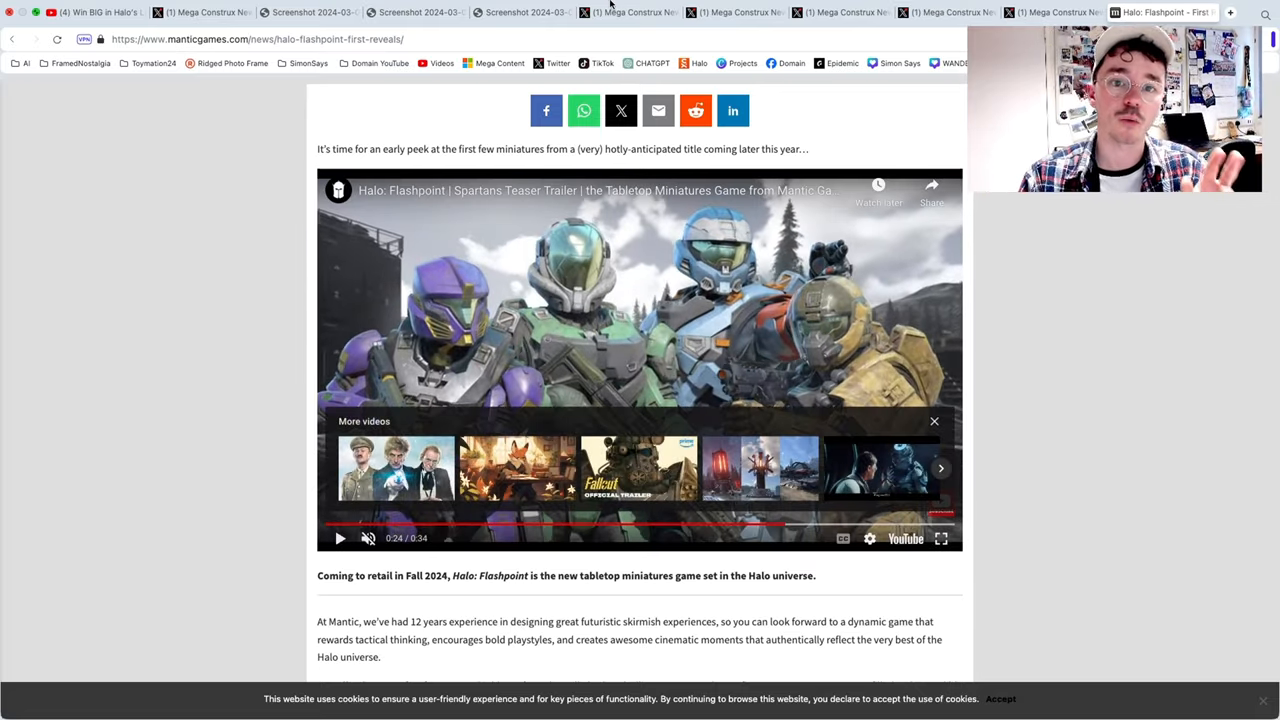
Step: Return to the Halo Operation (5) post on X showing the $29.99 Mattel MSRP
click(736, 12)
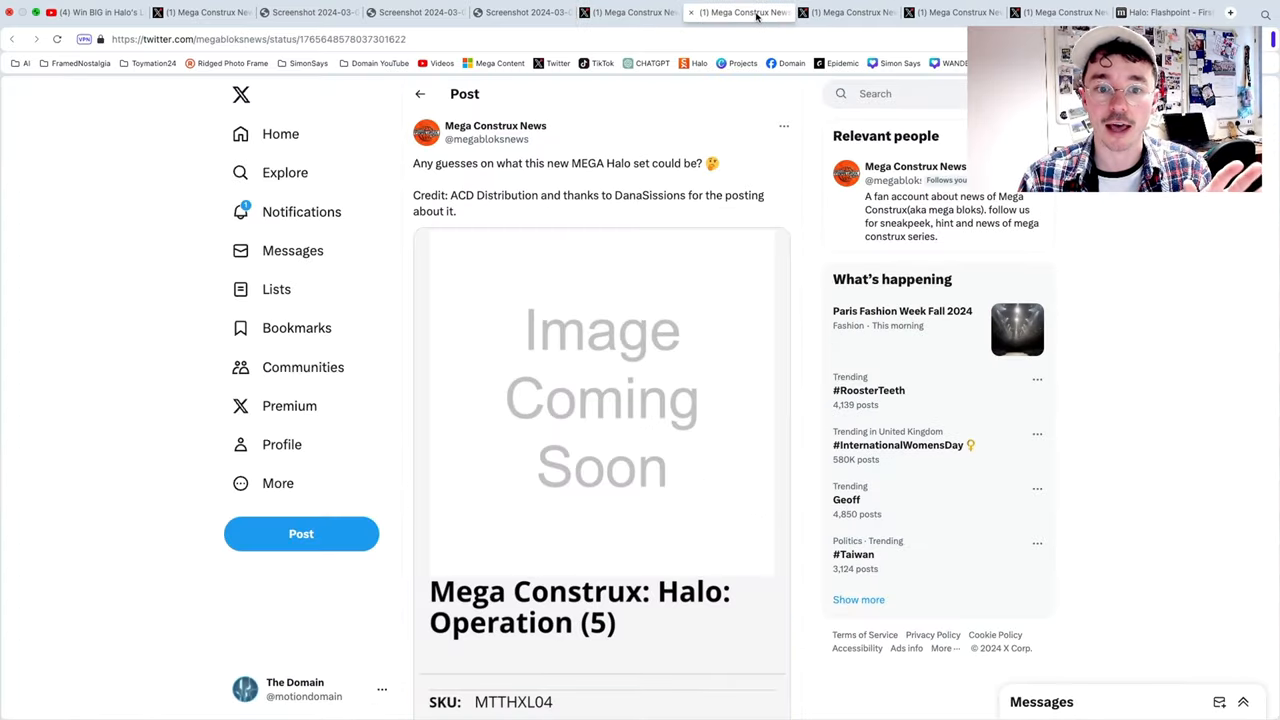
scroll(down, 3)
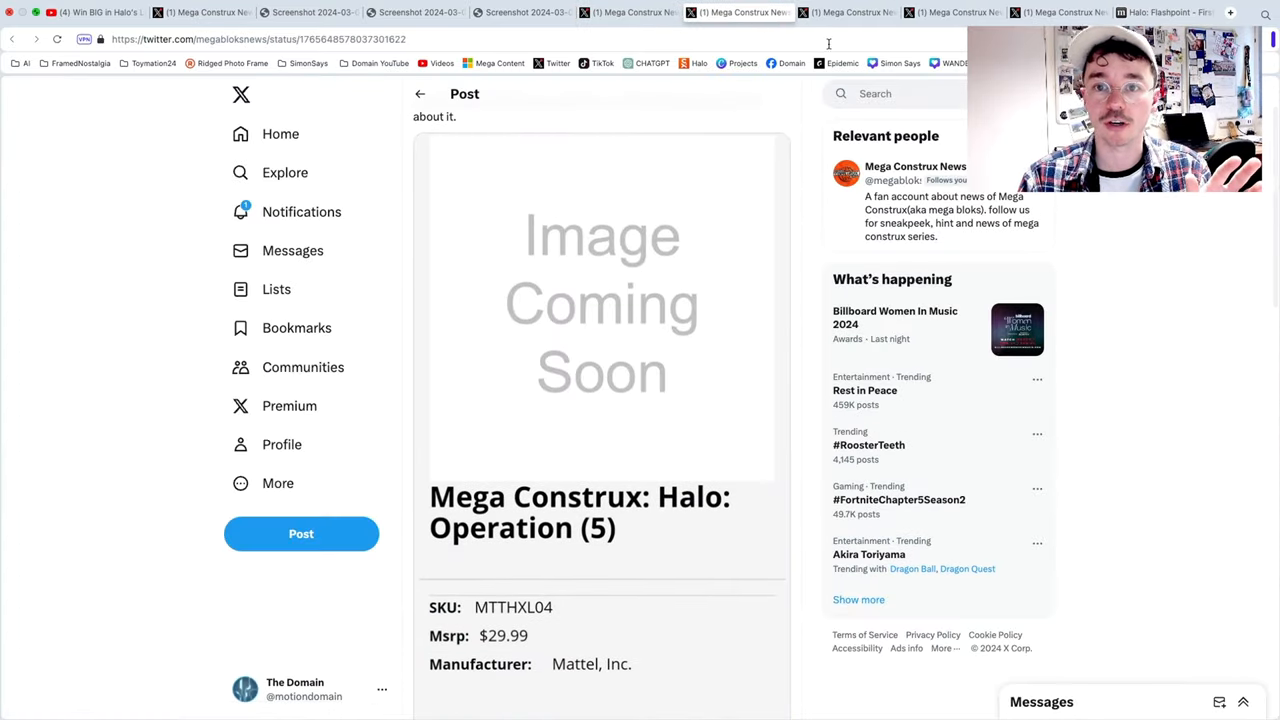